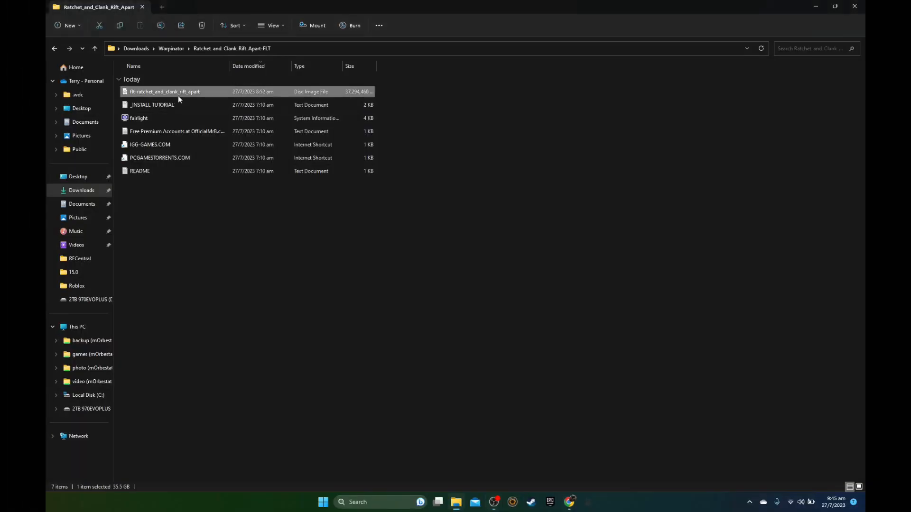
Step: Mount the flt-ratchet_and_clank_rift_apart disc image as drive E: and launch its setup
left_click(312, 25)
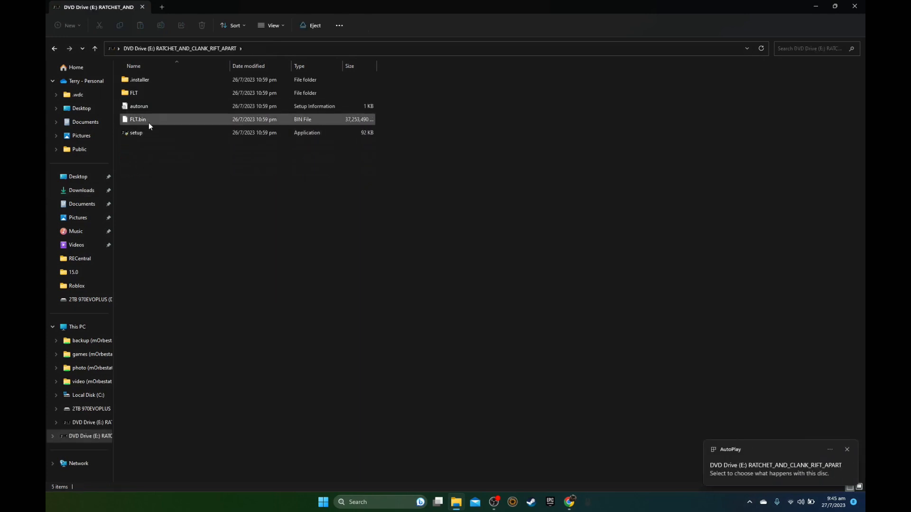
left_click(136, 132)
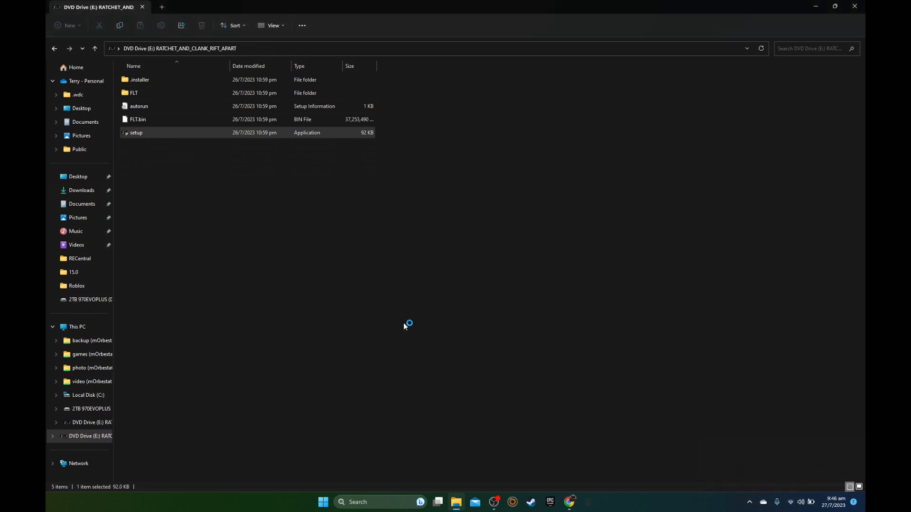
double_click(137, 132)
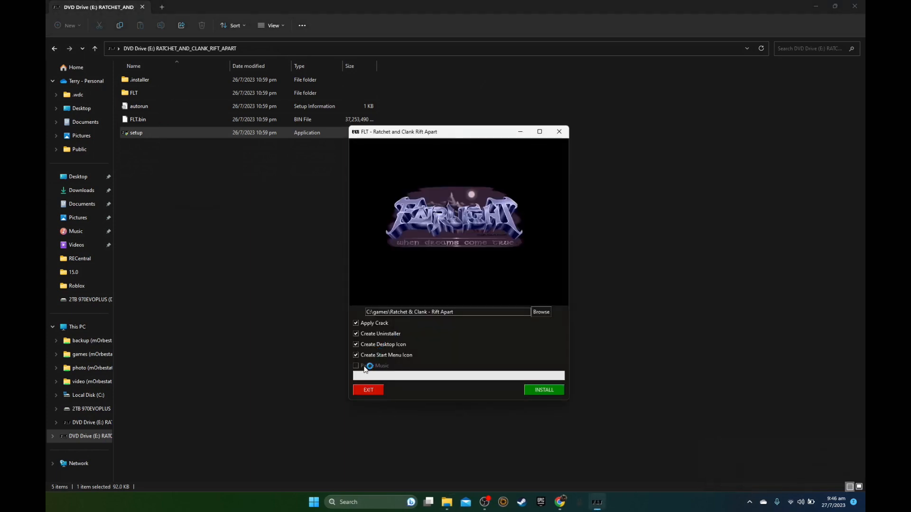
Step: Install to D:\Games with desktop and Start Menu icons off and Pause Music on
left_click(355, 366)
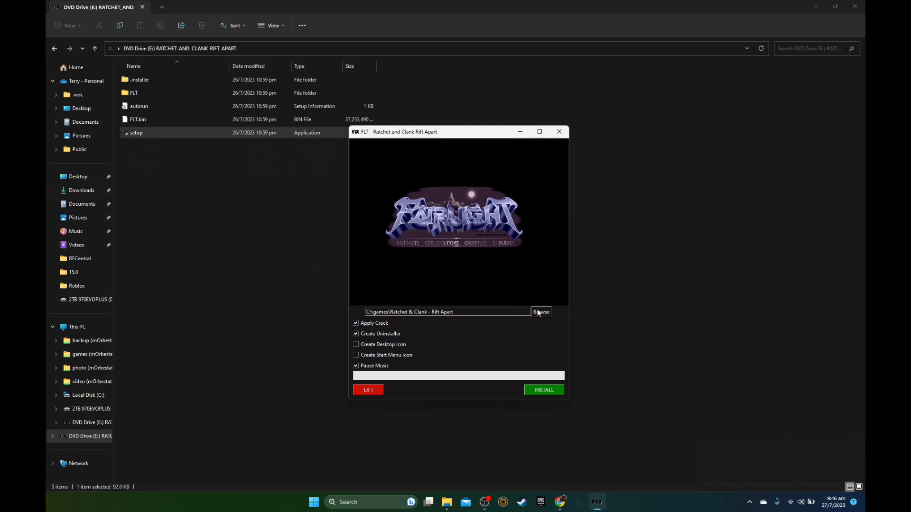
left_click(540, 312)
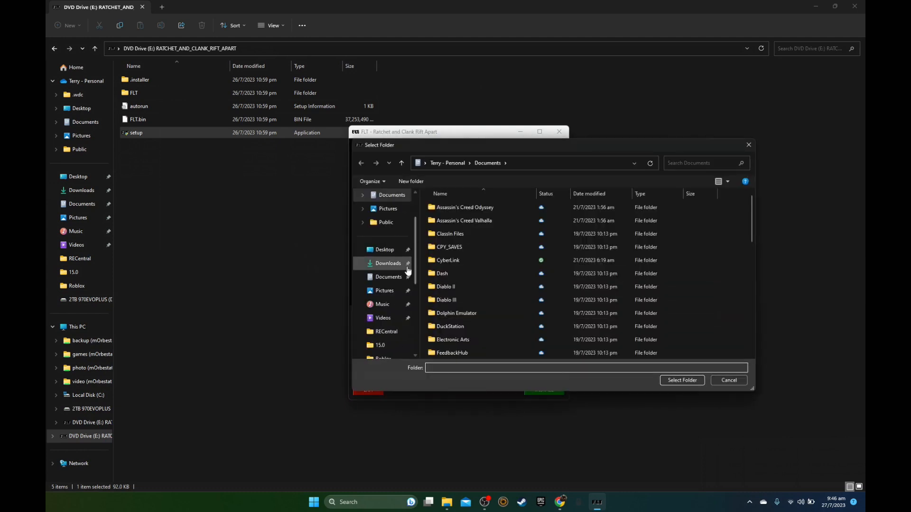
scroll("down", 3)
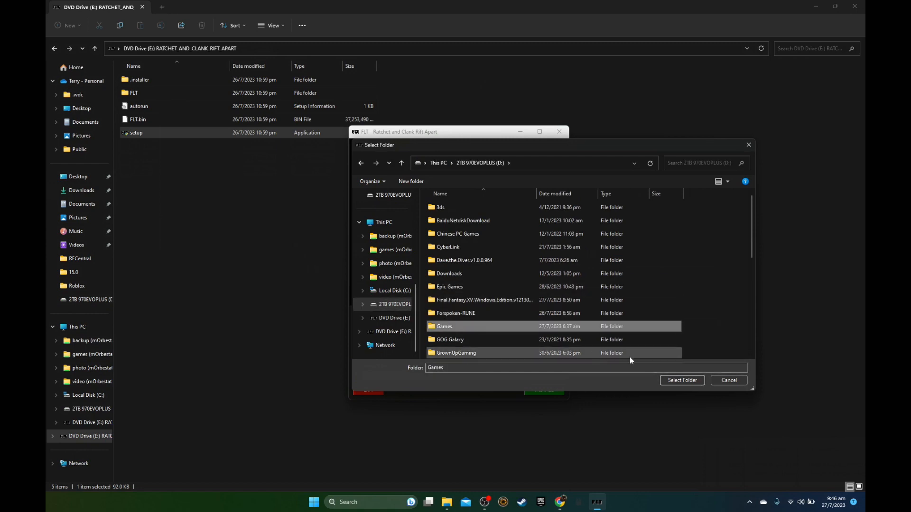
left_click(681, 380)
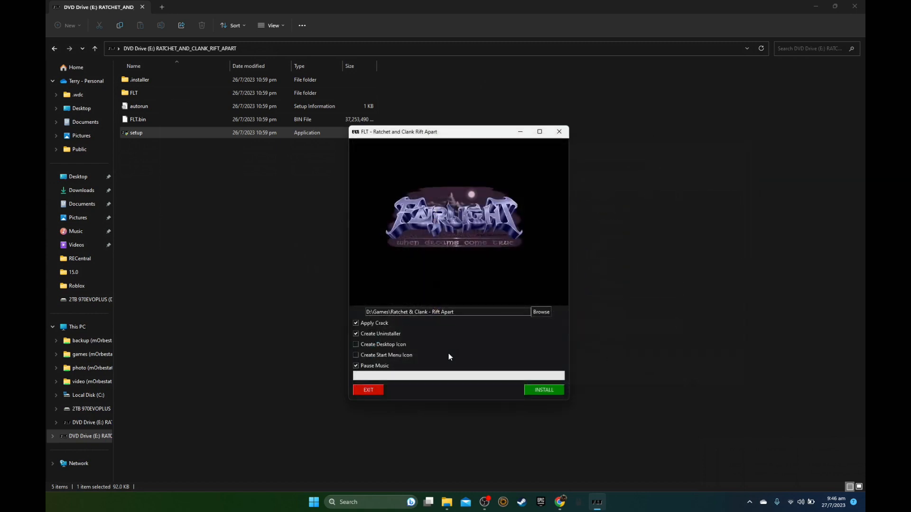
left_click(544, 390)
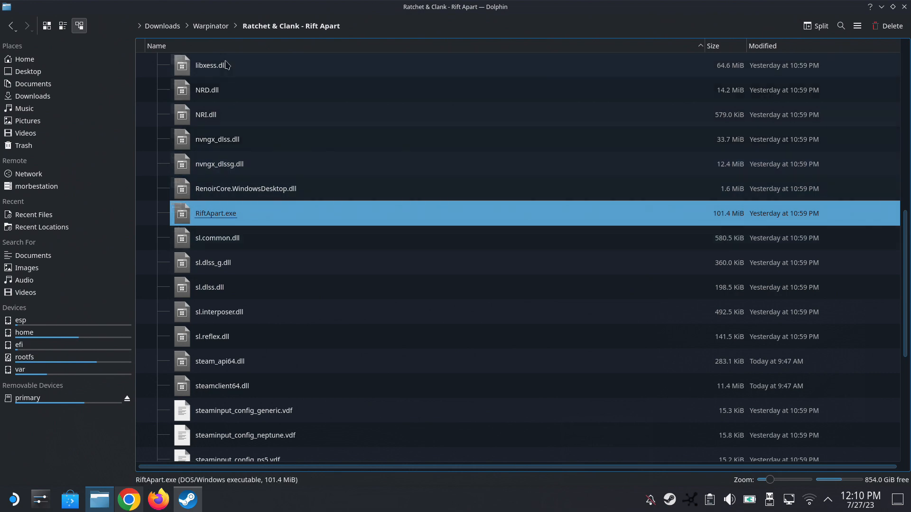
mouse_move(228, 222)
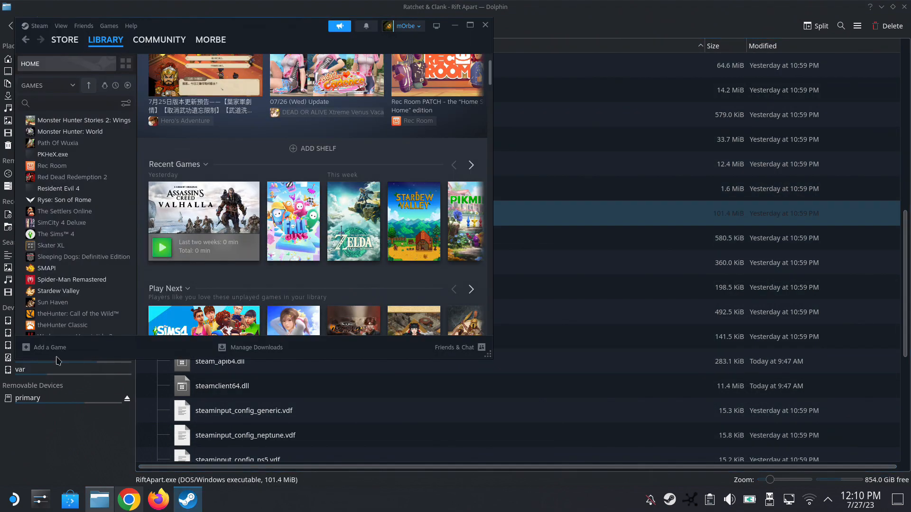
mouse_move(105, 323)
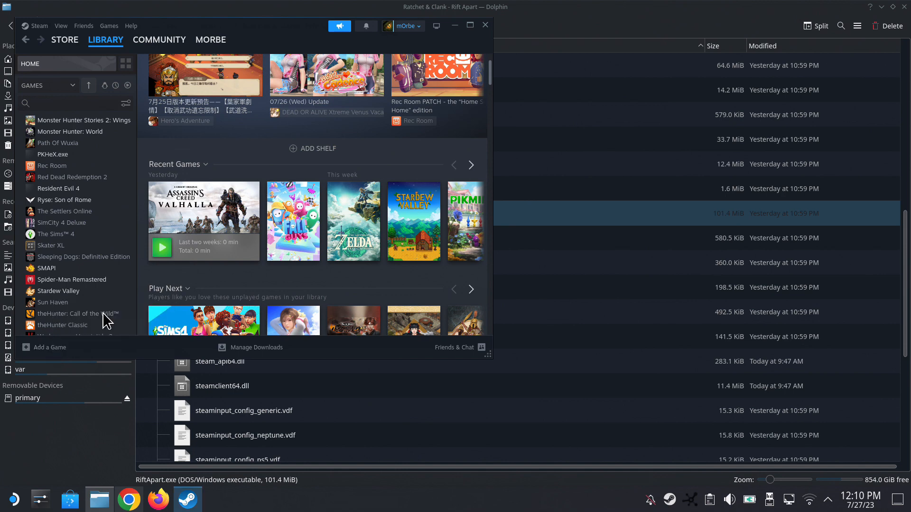
Step: Tick RiftApart.exe from the Rift Apart game folder in Steam's Add Non-Steam Game list
left_click(47, 348)
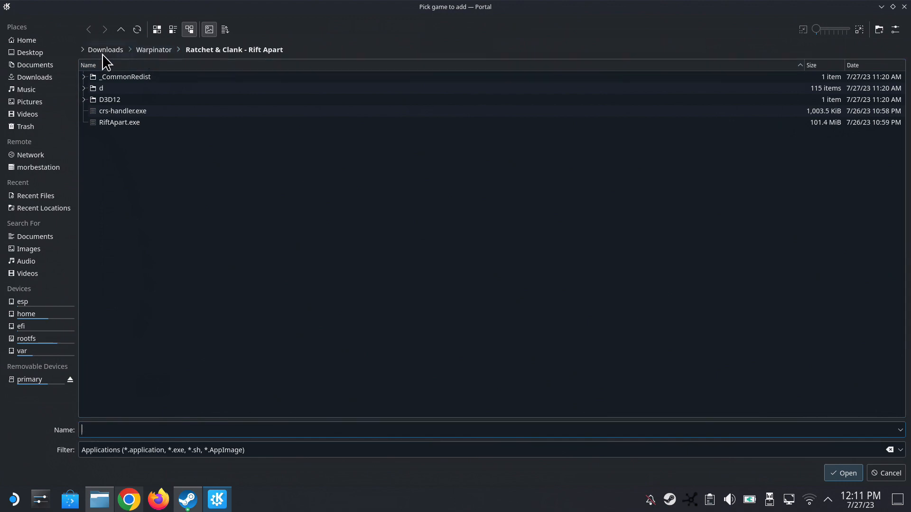
left_click(119, 122)
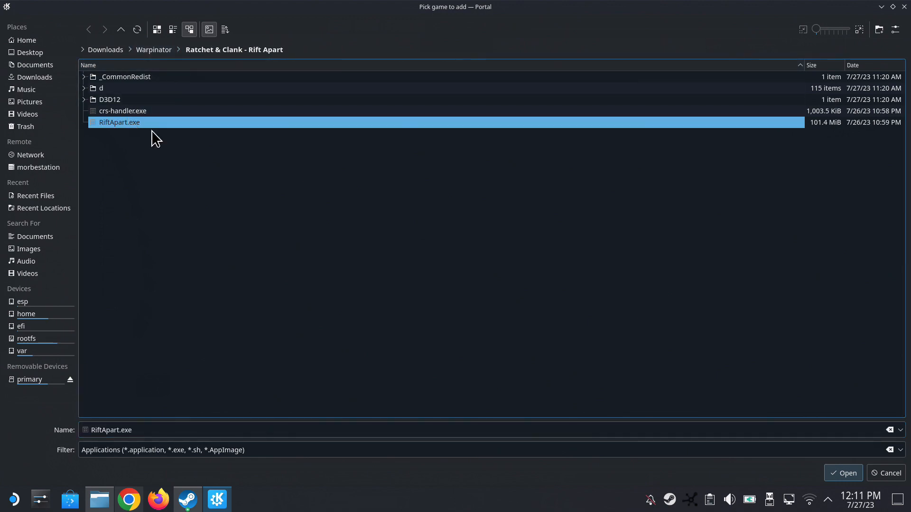
left_click(843, 473)
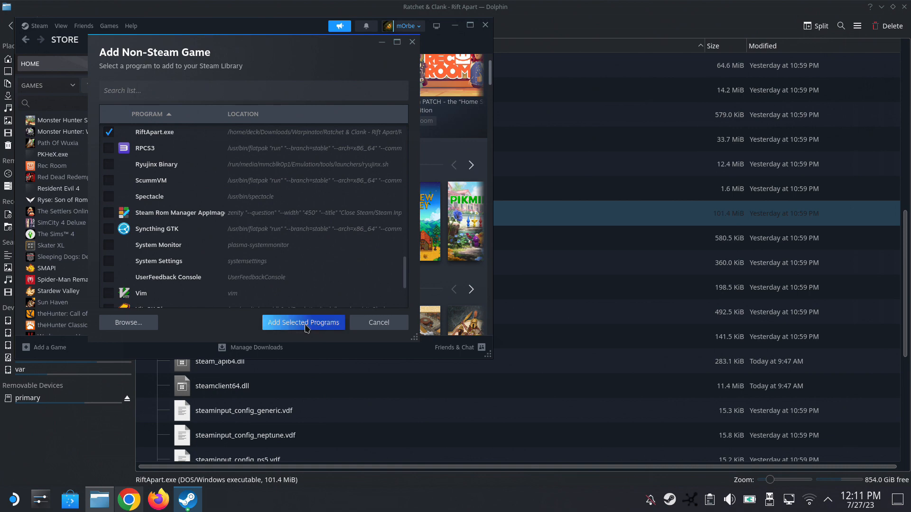
Step: Add RiftApart.exe to the library and rename its shortcut to "Rachet & Clank: Rift Apart"
left_click(303, 323)
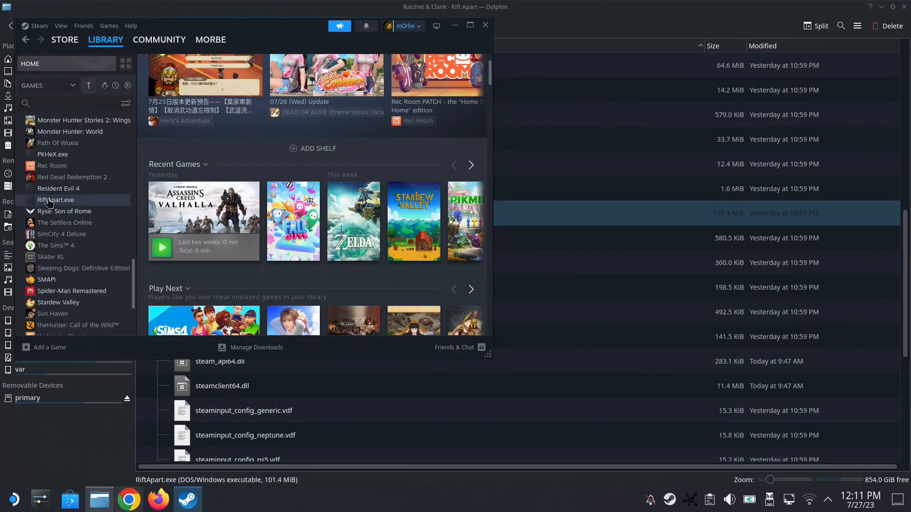
left_click(55, 200)
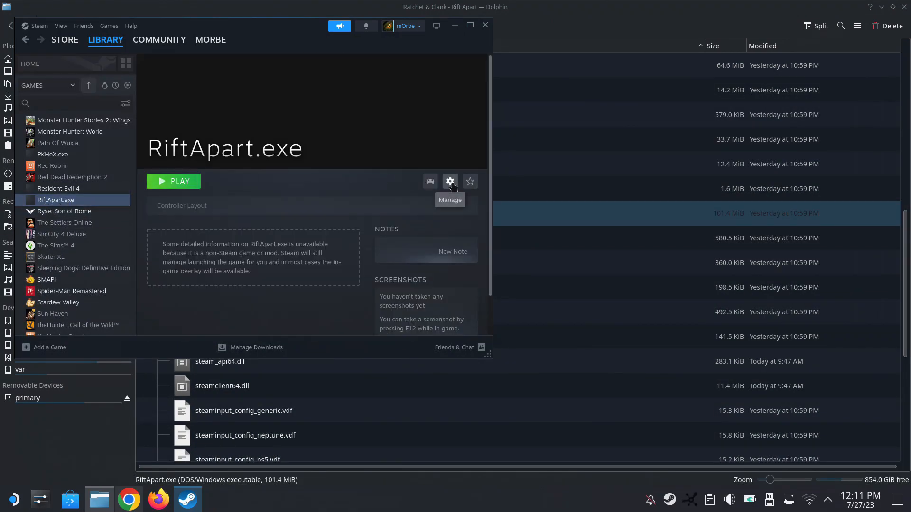
left_click(451, 182)
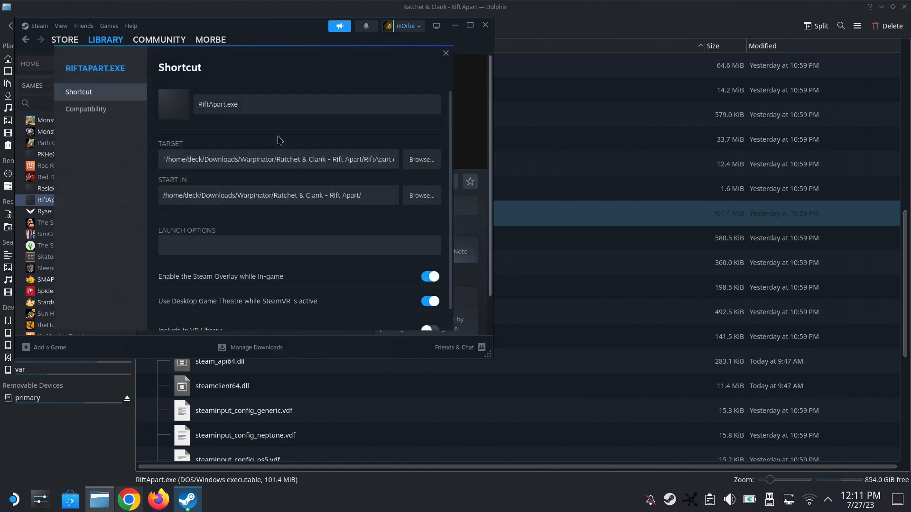
left_click(262, 104)
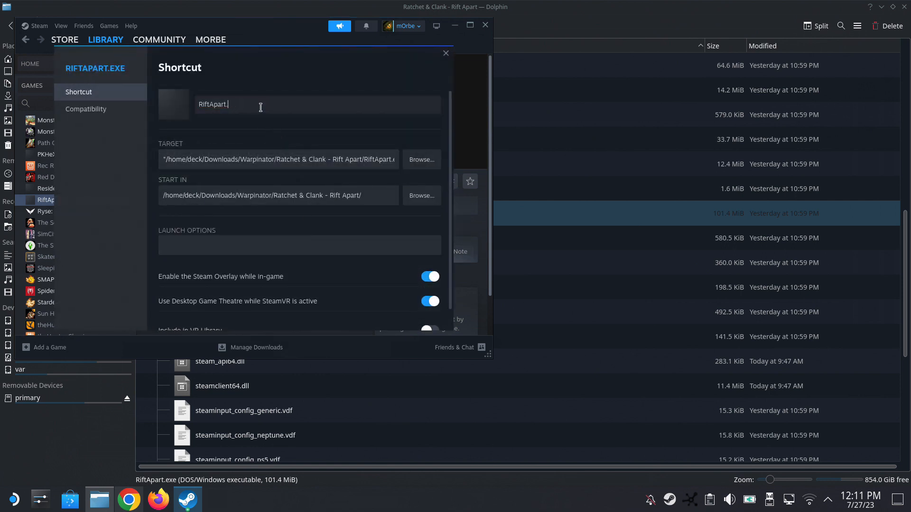
type("Rift Apart")
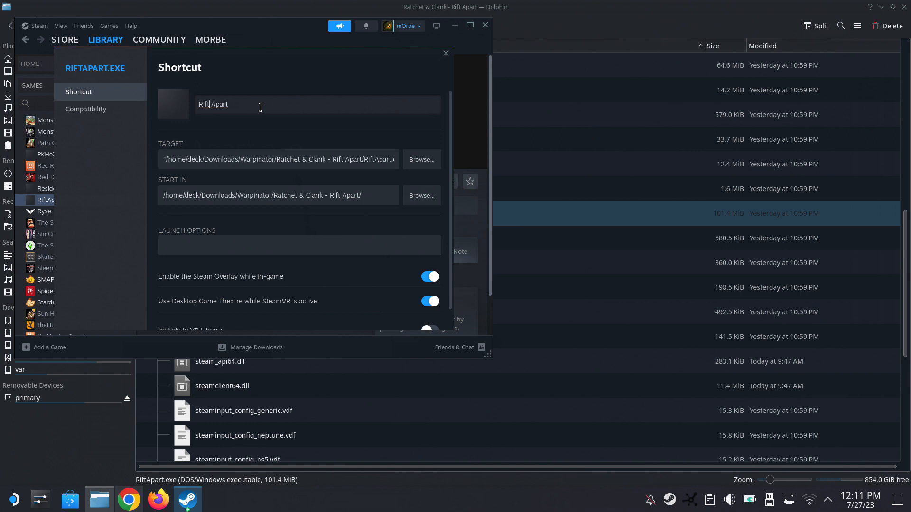
type("Rachet & Clank:")
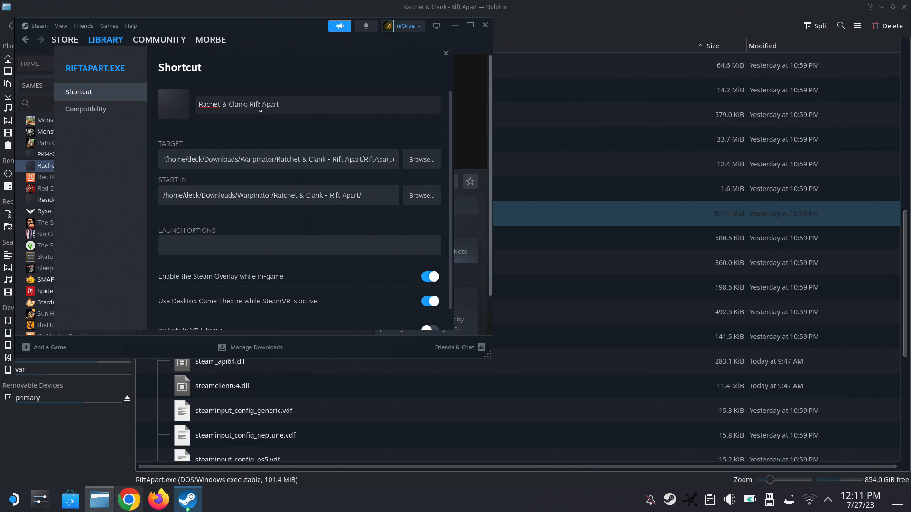
Step: Force the game to use a Proton version in its Compatibility settings
left_click(86, 109)
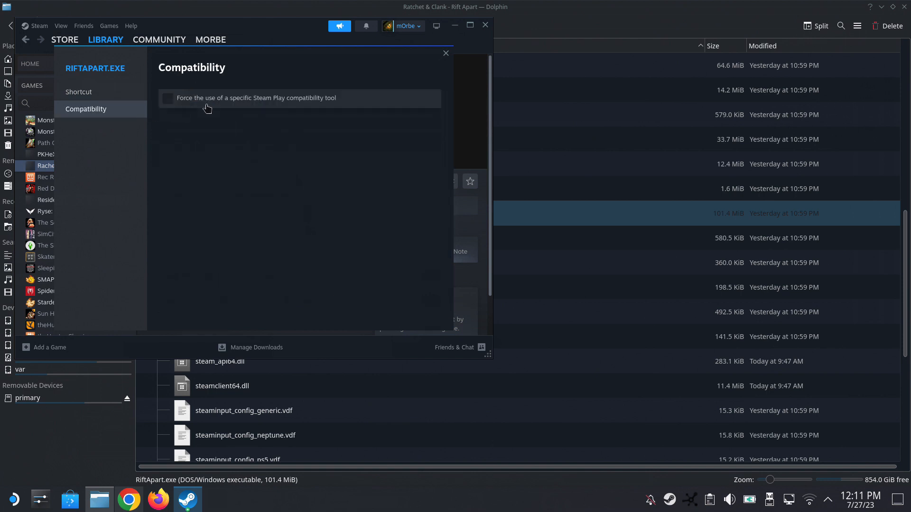
left_click(169, 98)
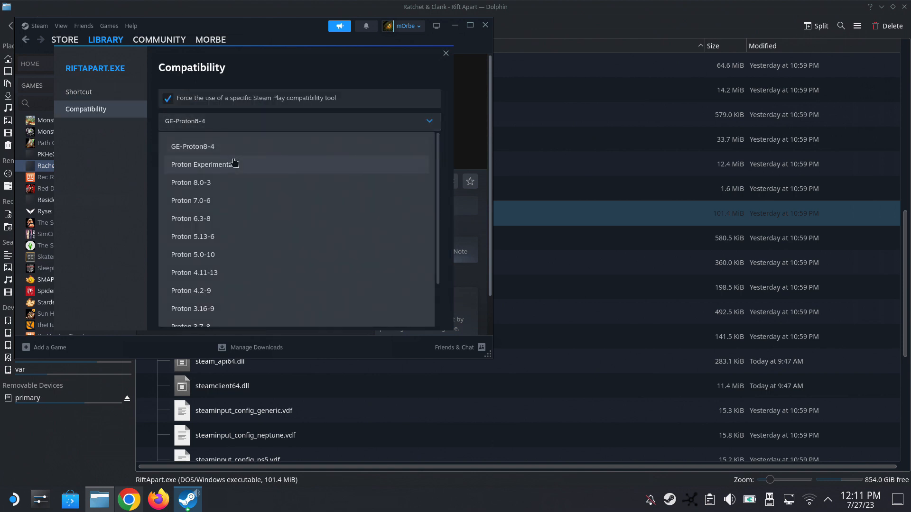
left_click(446, 53)
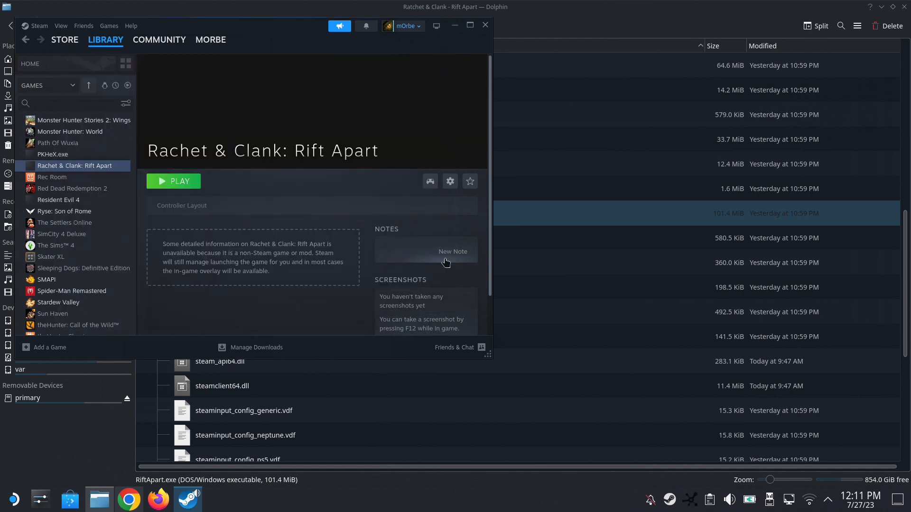
left_click(173, 181)
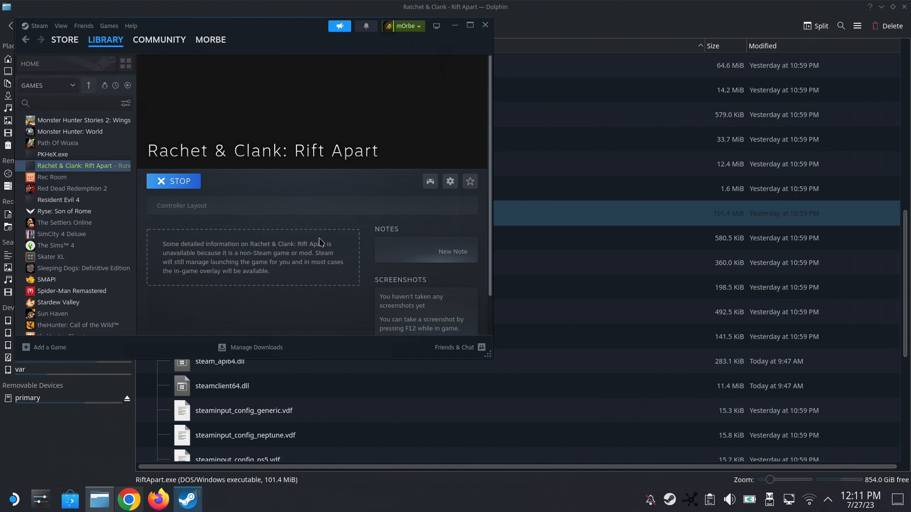
left_click(174, 182)
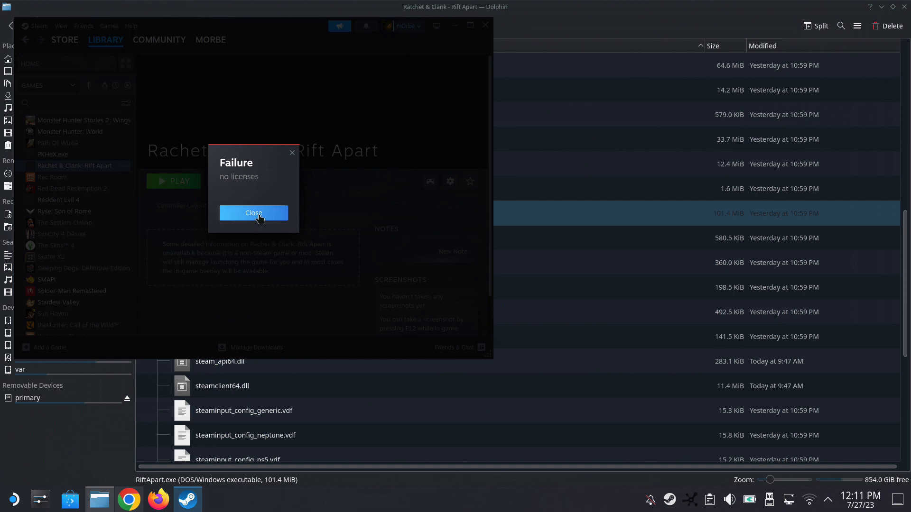
left_click(253, 212)
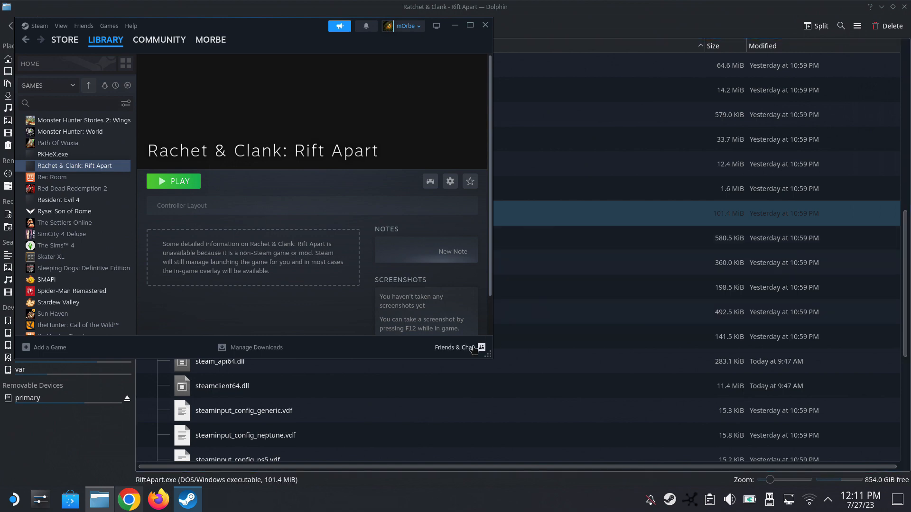
Step: Download the Goldberg Lan Steam Emu latest build zip and view it in Downloads
left_click(128, 499)
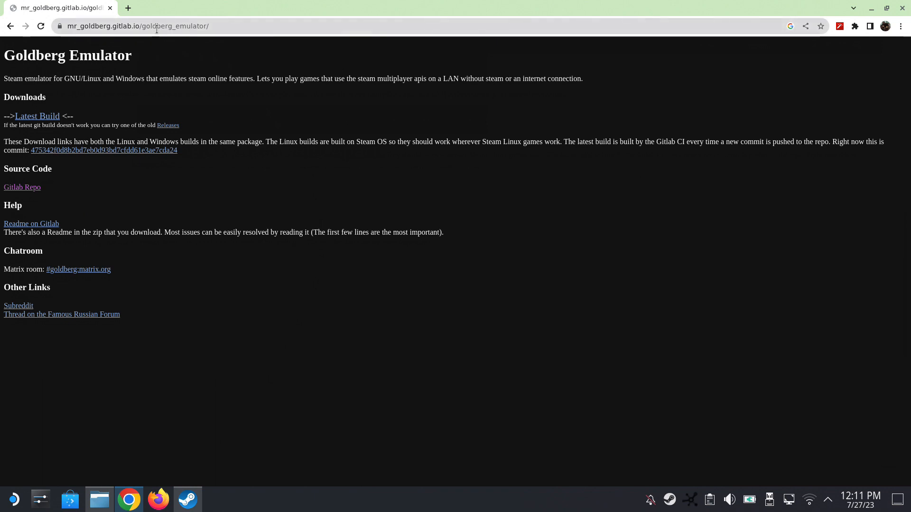
mouse_move(37, 116)
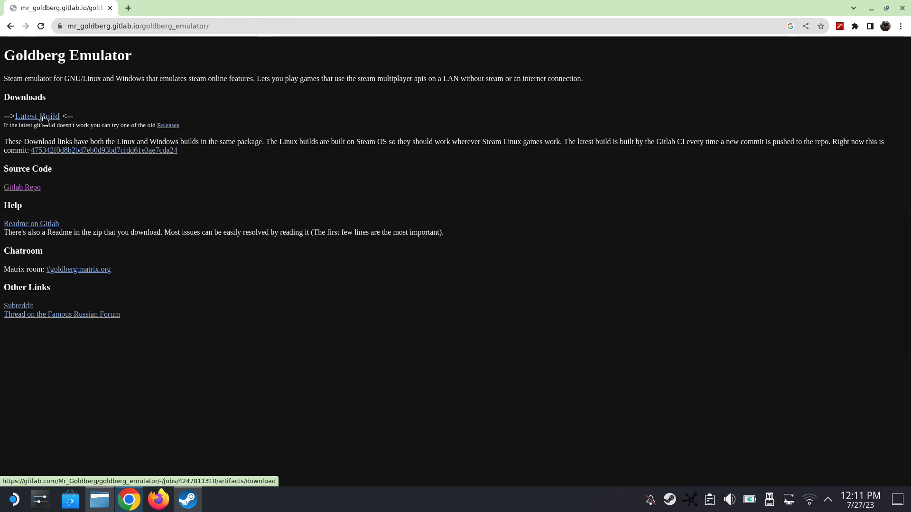
left_click(36, 116)
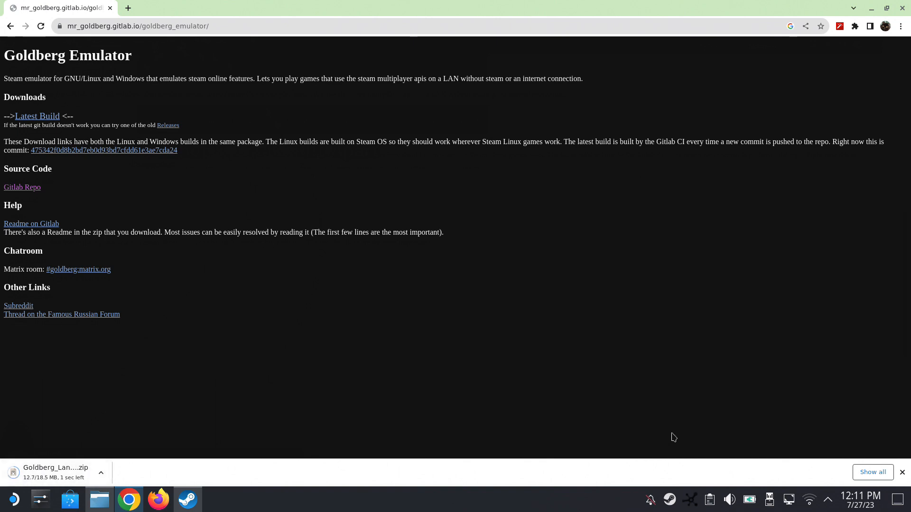
left_click(872, 472)
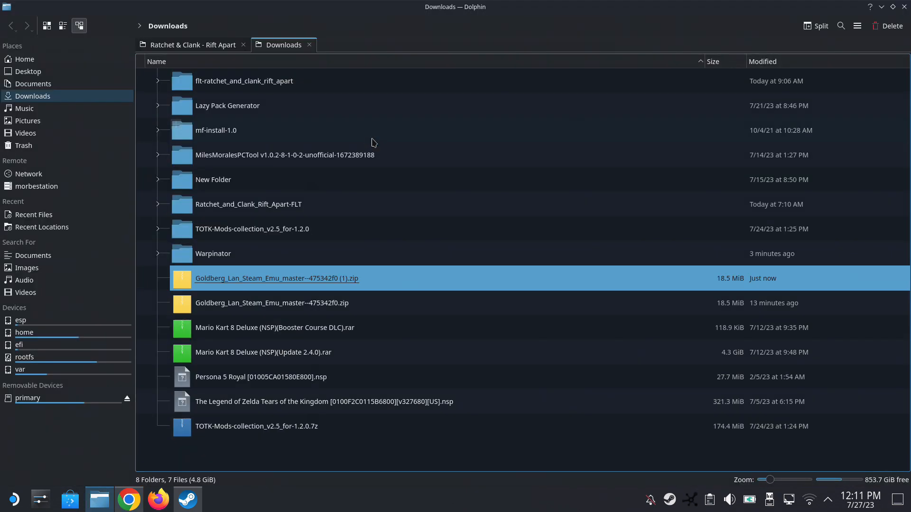
Step: Copy Goldberg's steam_api64.dll into the Rift Apart folder, overwriting the original
right_click(277, 279)
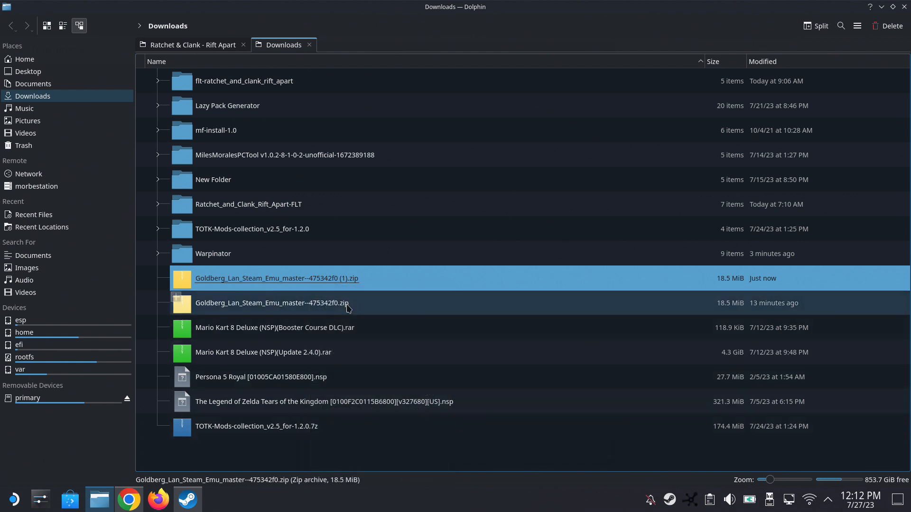
double_click(277, 279)
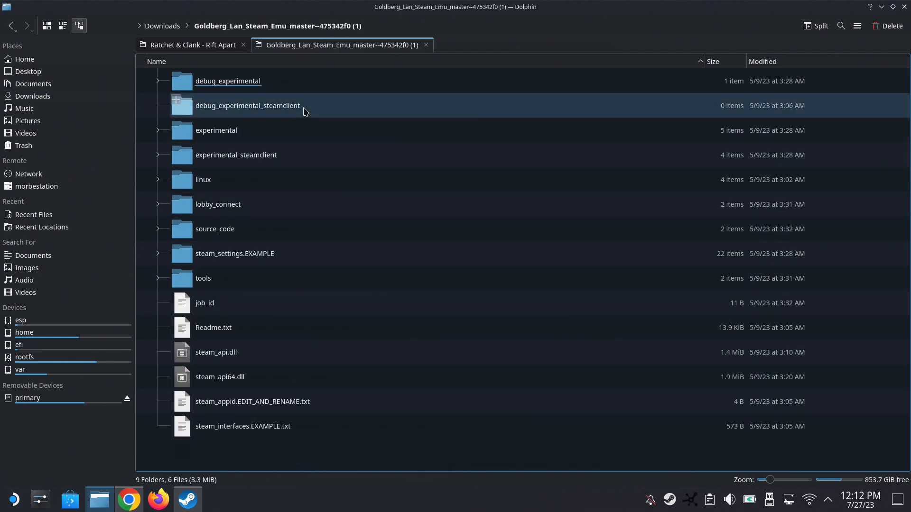
left_click(220, 377)
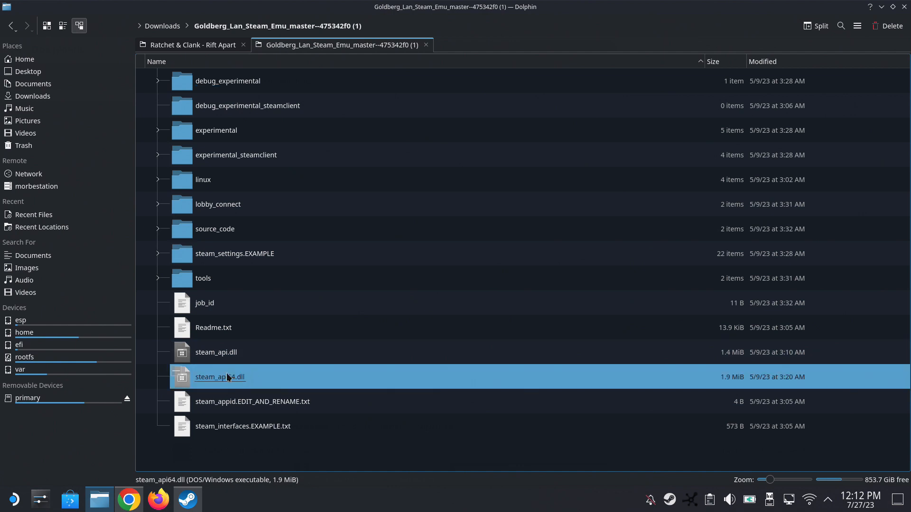
right_click(220, 376)
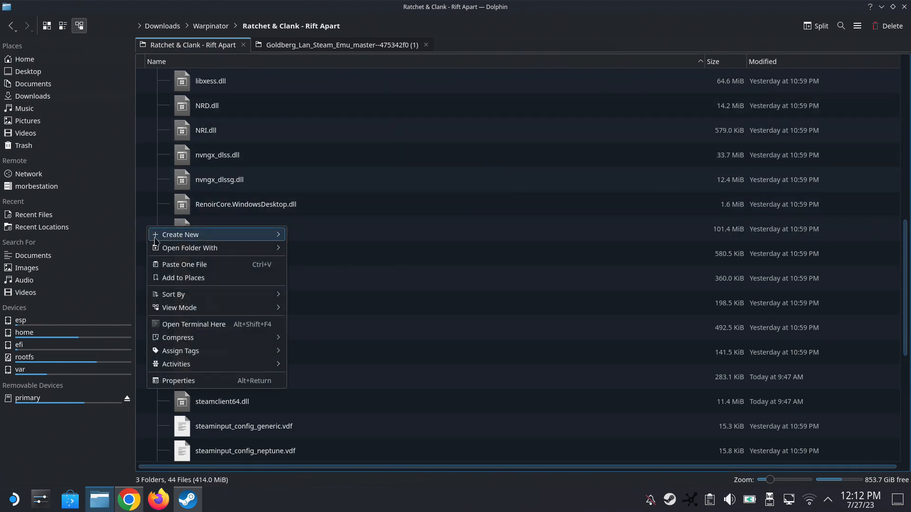
left_click(186, 264)
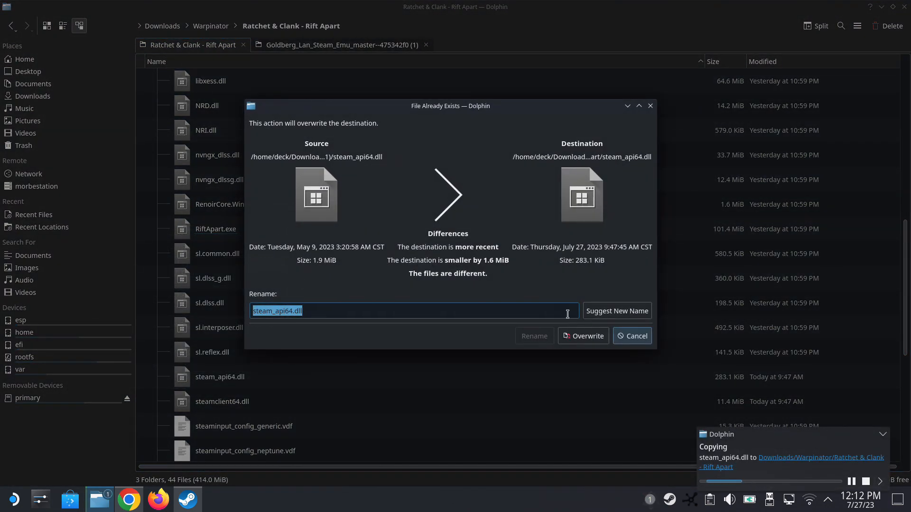
left_click(588, 336)
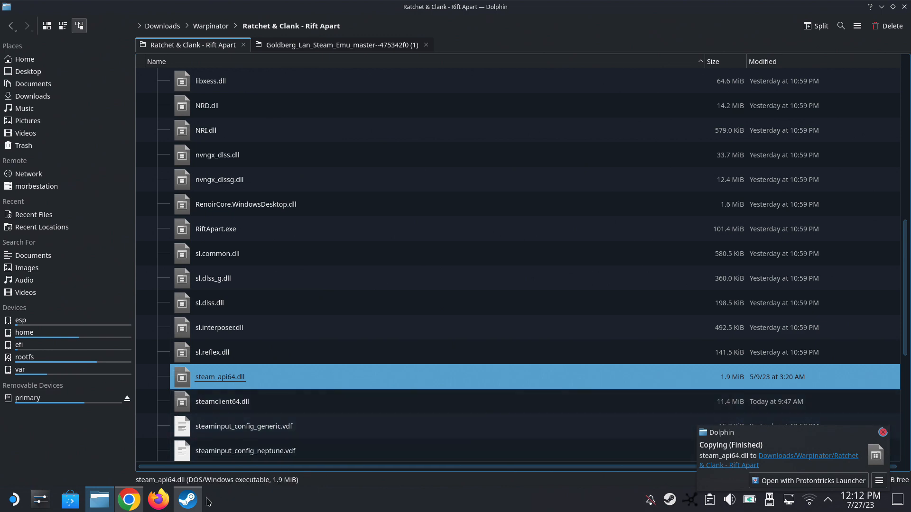
Step: Play Rachet & Clank: Rift Apart from the Steam library and dismiss the GPU driver warning
left_click(186, 499)
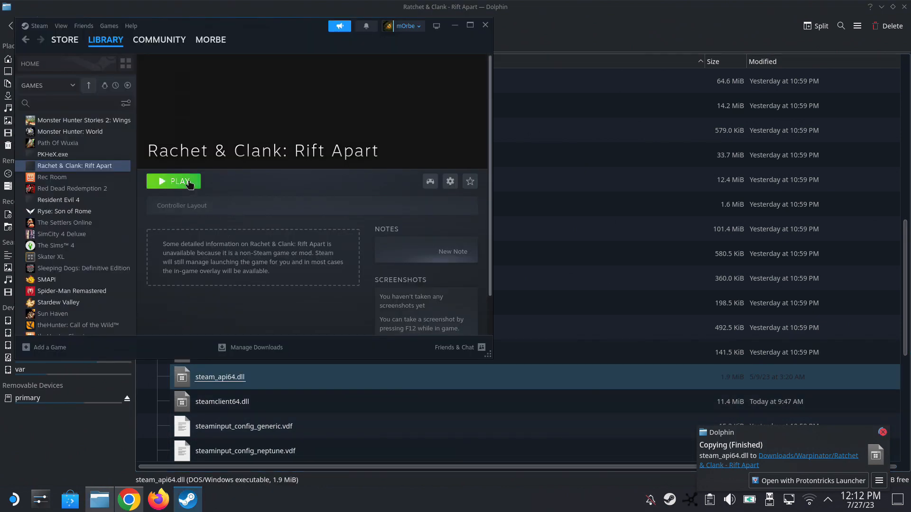
left_click(173, 181)
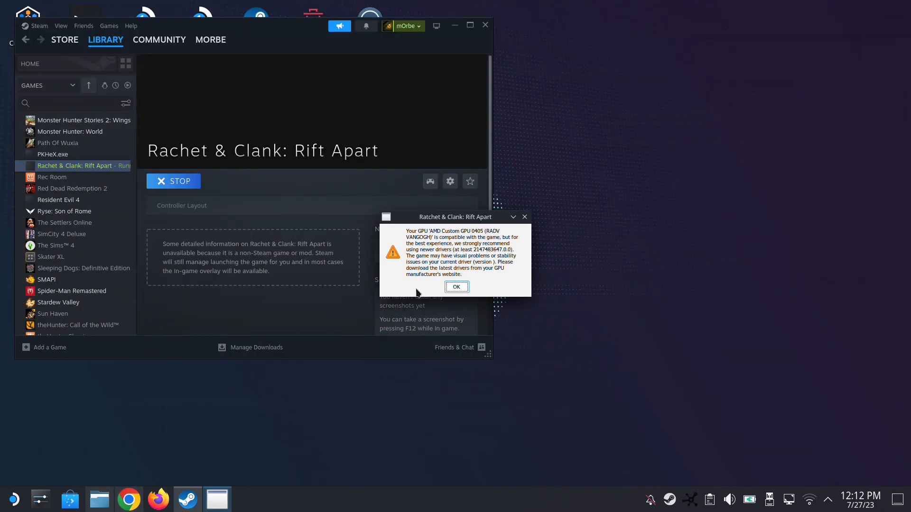
left_click(456, 287)
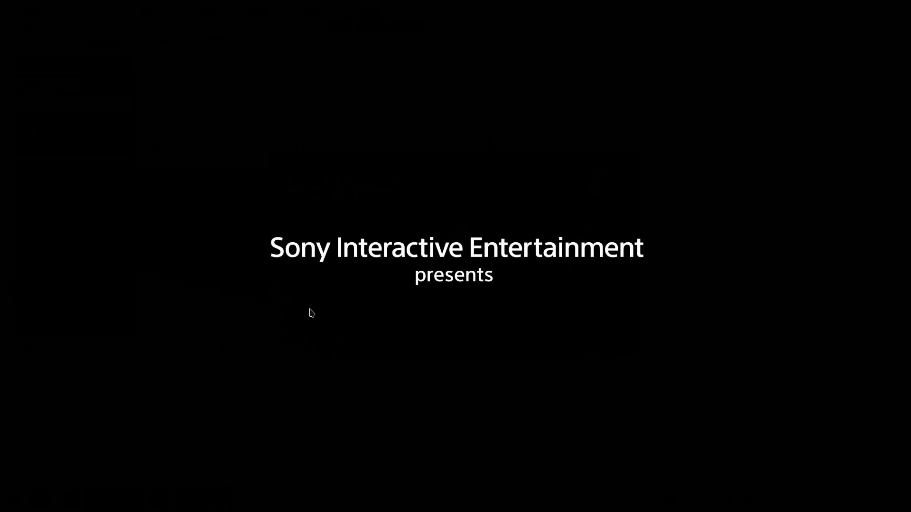
mouse_move(410, 305)
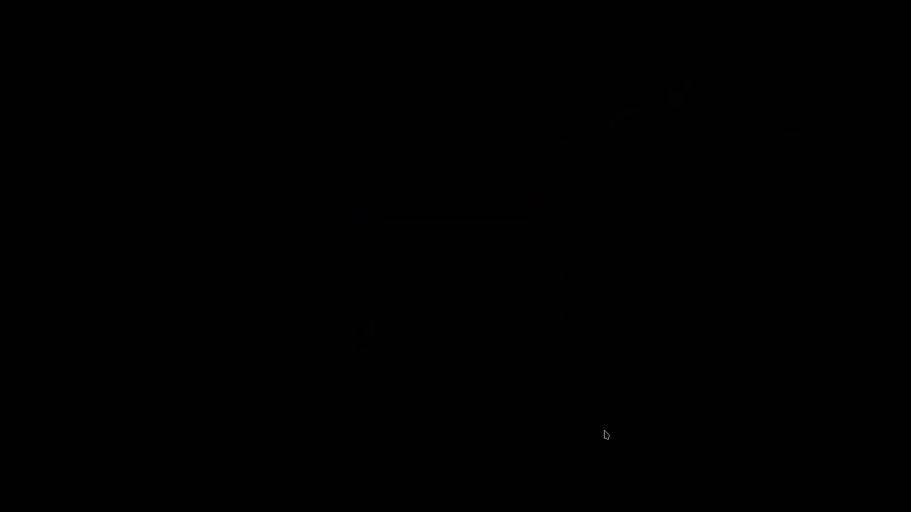
mouse_move(463, 398)
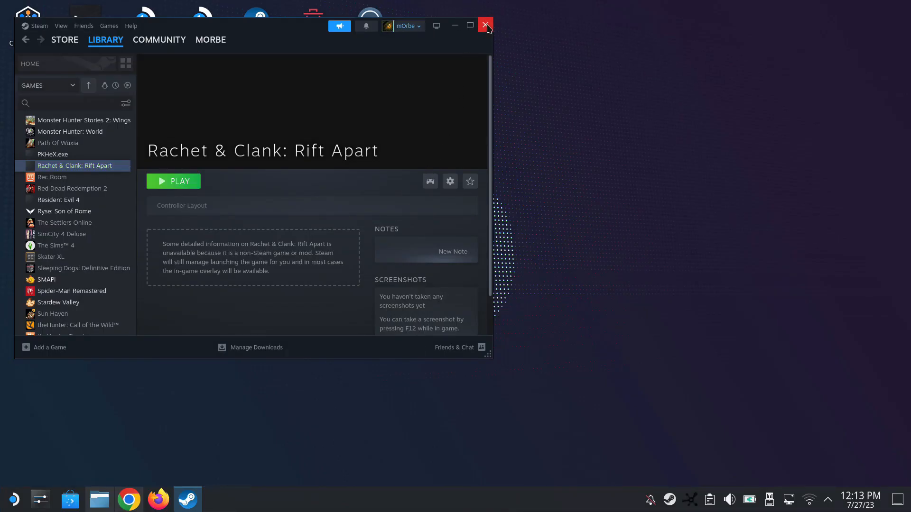
Step: Close the Steam desktop client and use Return to Gaming Mode on the desktop
left_click(485, 25)
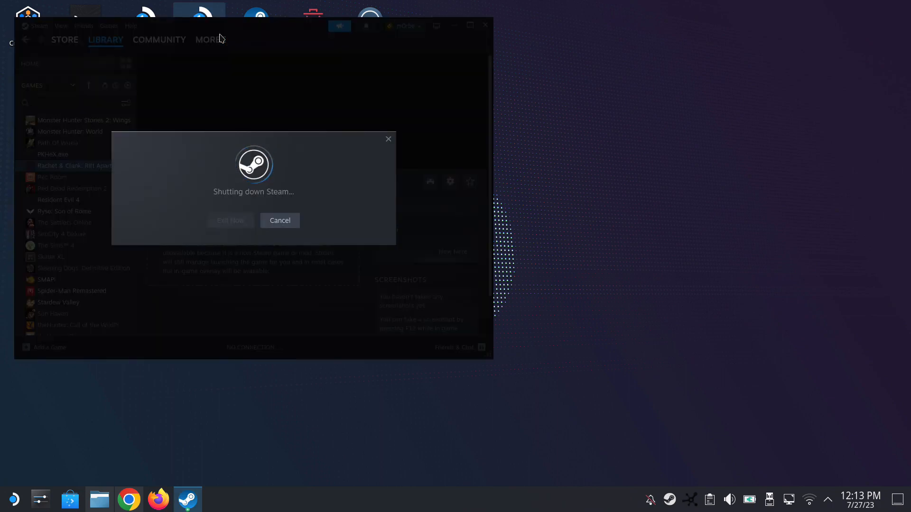
left_click(230, 220)
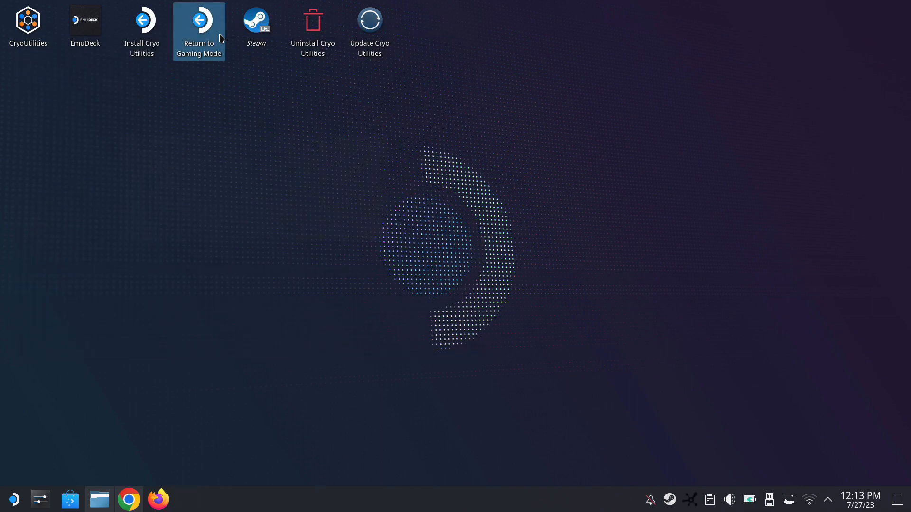
double_click(199, 21)
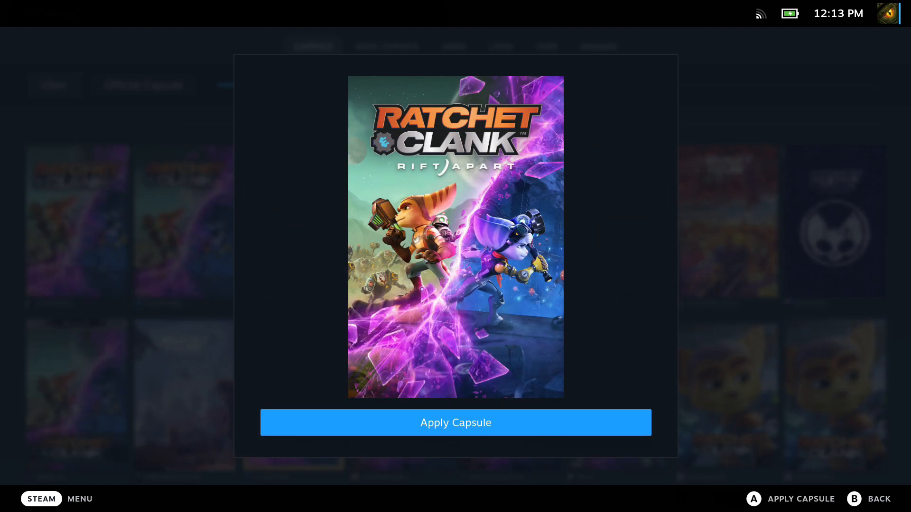
Step: Apply SteamGridDB capsule, hero, RATCHET & CLANK logo and Ratchet face icon, postponing Steam restart
left_click(455, 423)
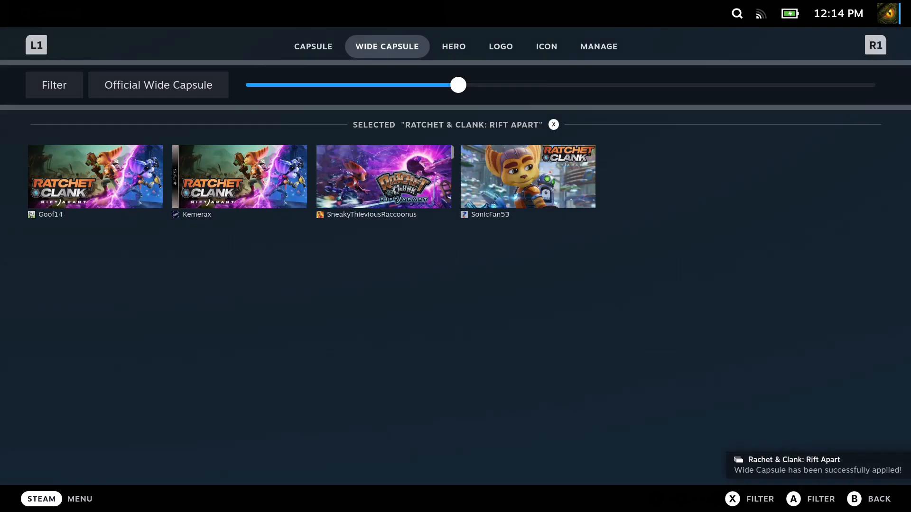
left_click(454, 47)
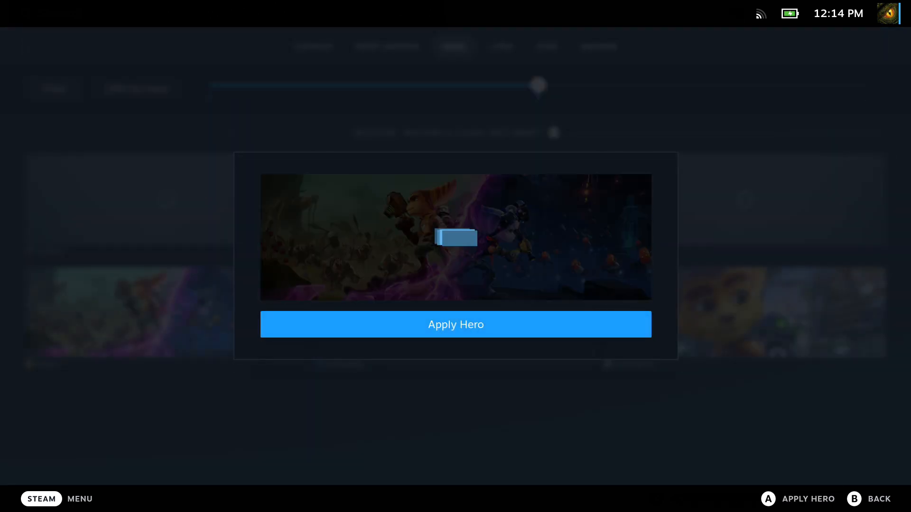
left_click(455, 324)
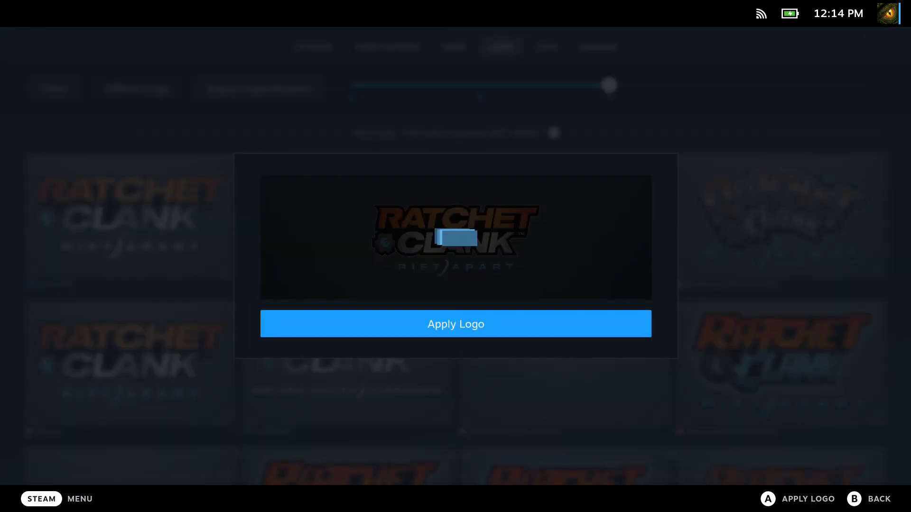
left_click(456, 324)
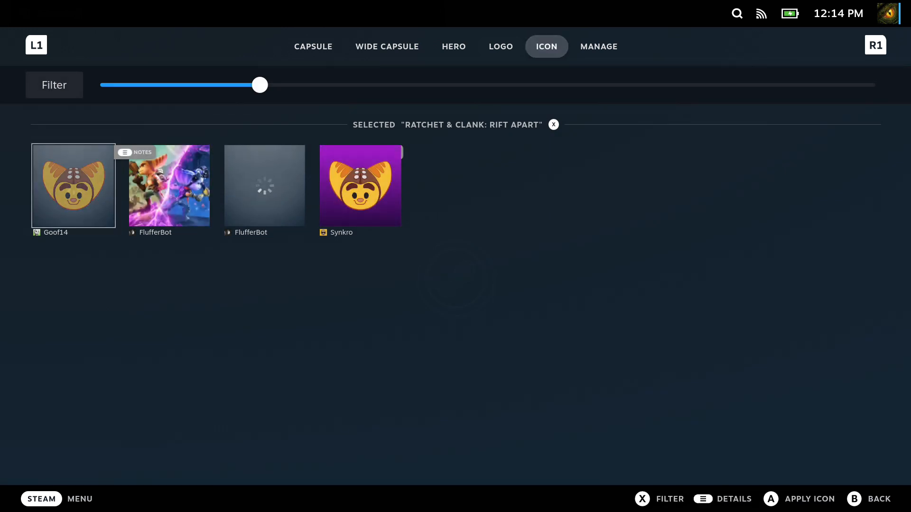
left_click(169, 185)
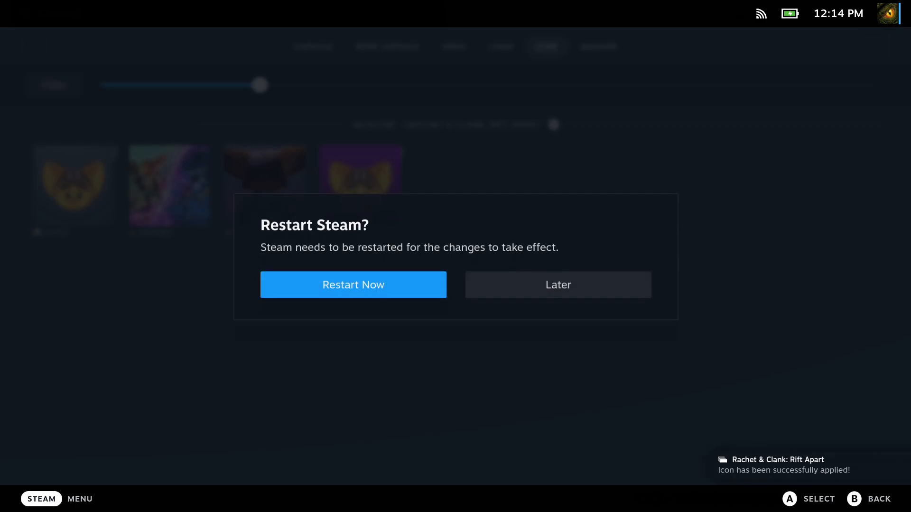
left_click(556, 284)
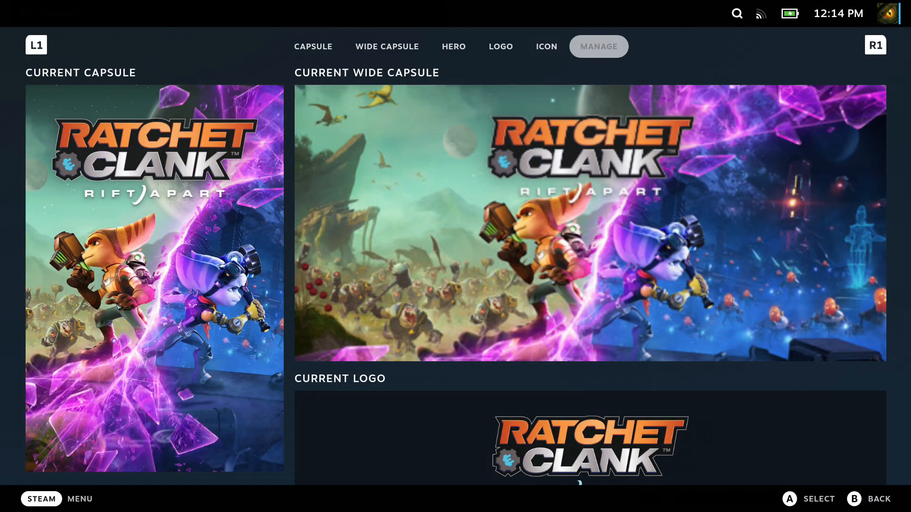
left_click(41, 499)
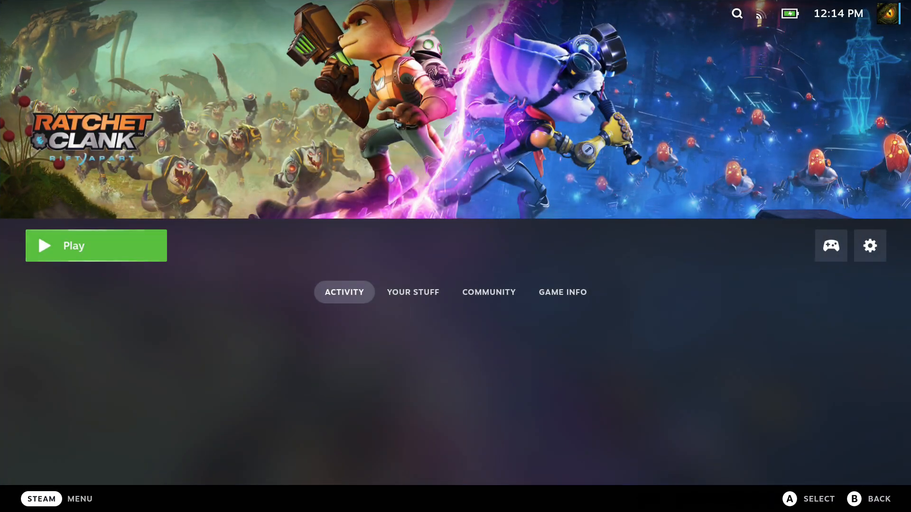
Step: Launch Rift Apart from Game Mode, reach Select Profile, then open Steam Deck settings
left_click(96, 245)
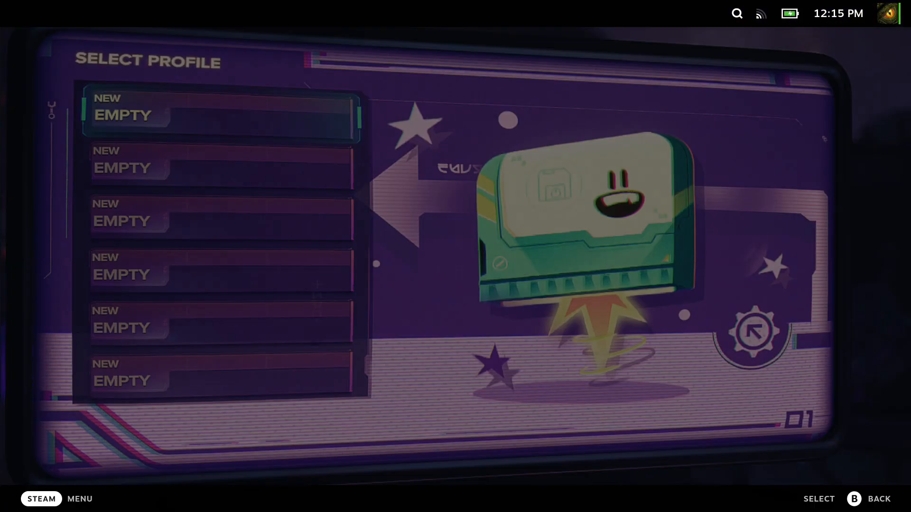
left_click(42, 499)
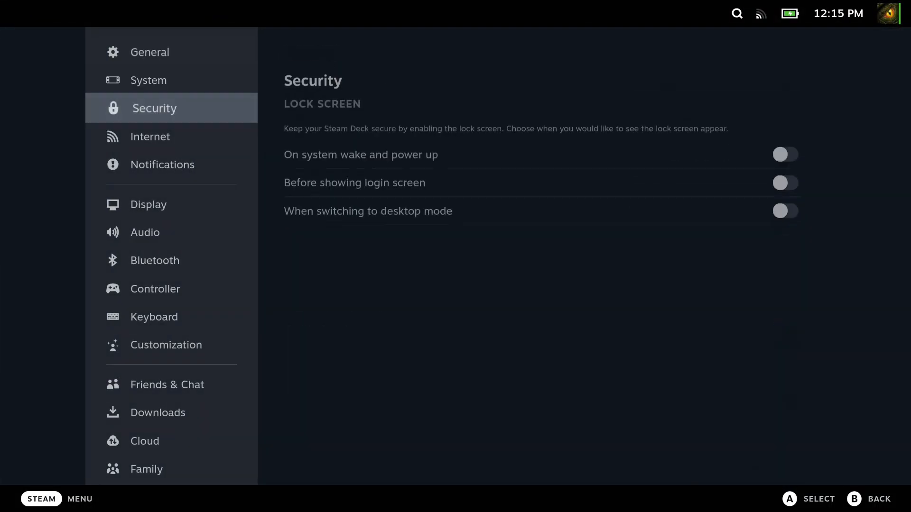
Step: Disable Steam Input for the Switch Pro Controller in Rift Apart's controller settings
left_click(161, 259)
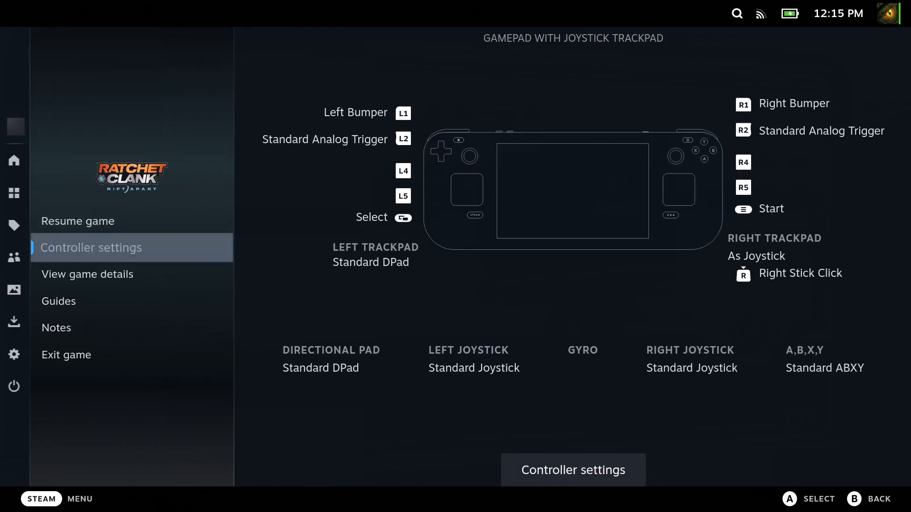
left_click(573, 470)
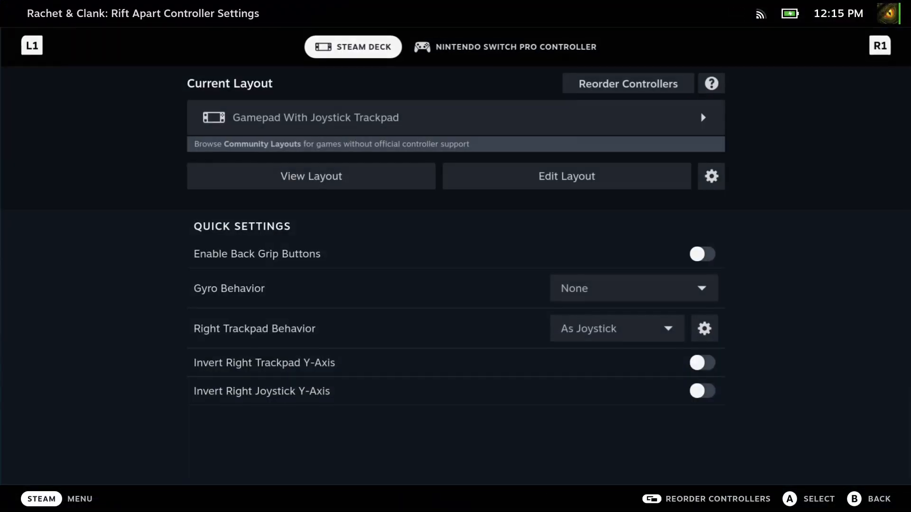
left_click(505, 46)
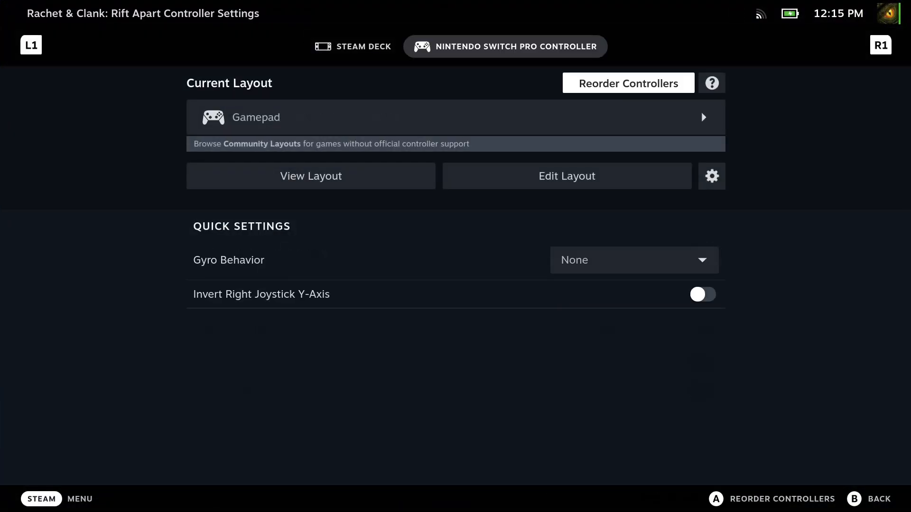
left_click(711, 176)
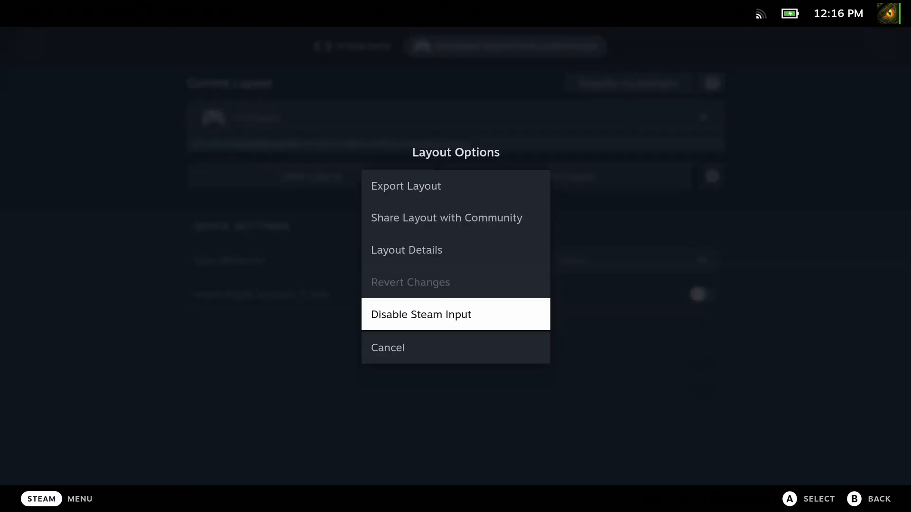
left_click(388, 347)
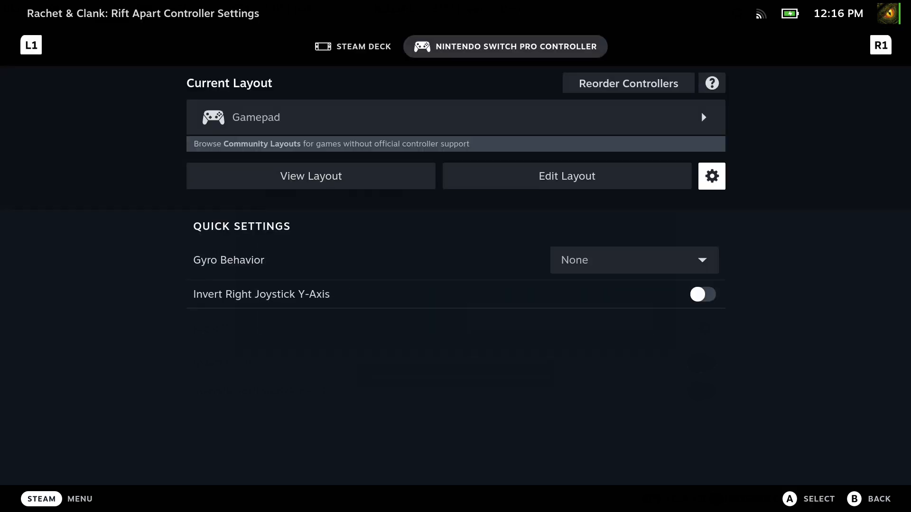
Step: Review the current button layout, then return to the game's library page
left_click(311, 176)
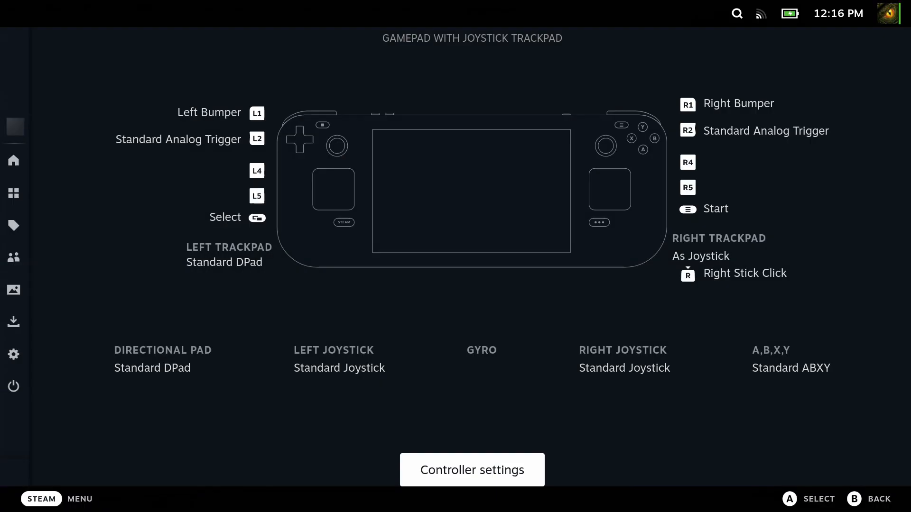
left_click(471, 470)
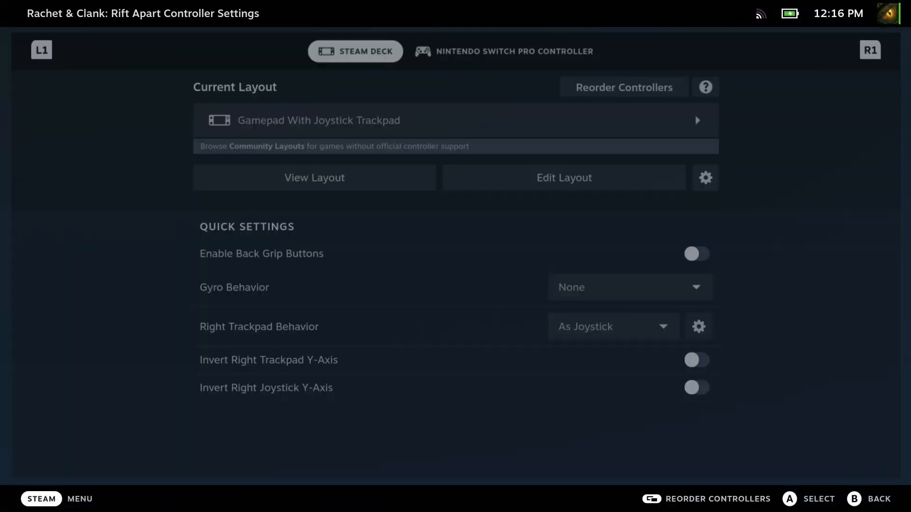
left_click(505, 51)
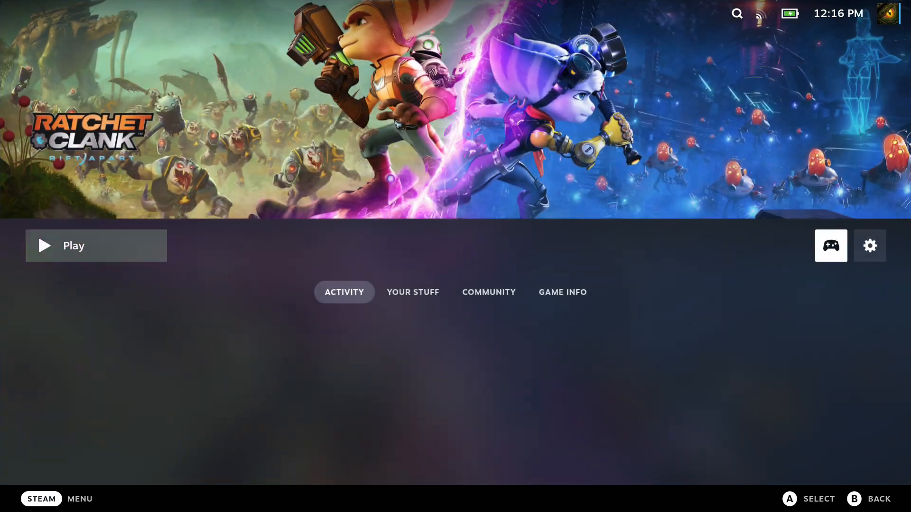
Step: Browse the available controller layout templates, then back out to the library page
left_click(830, 245)
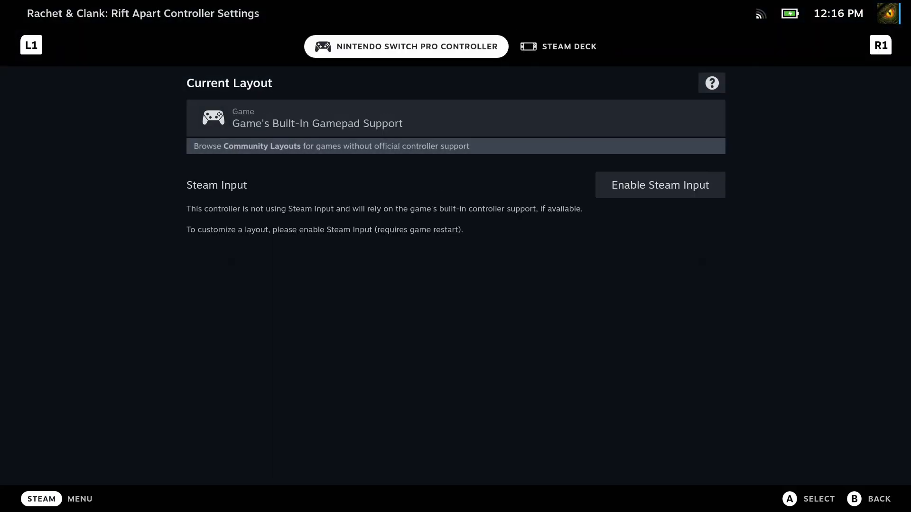
left_click(557, 46)
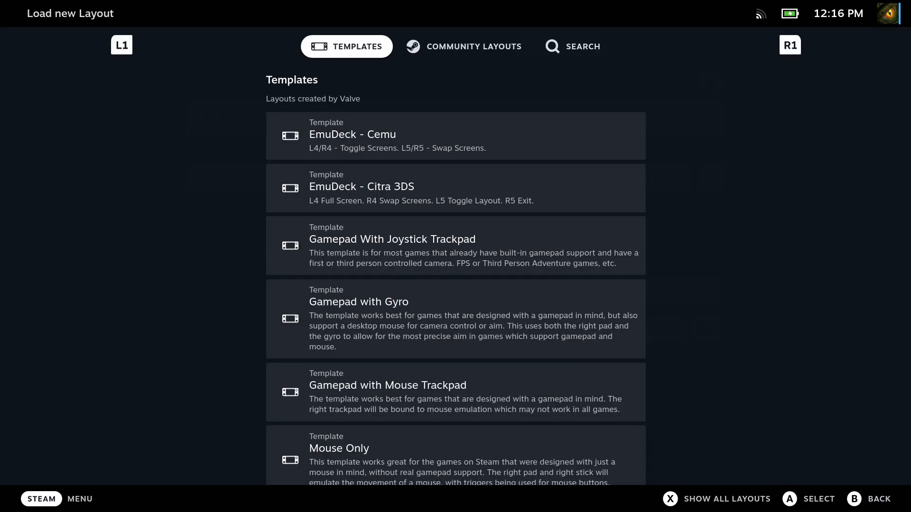
key("B")
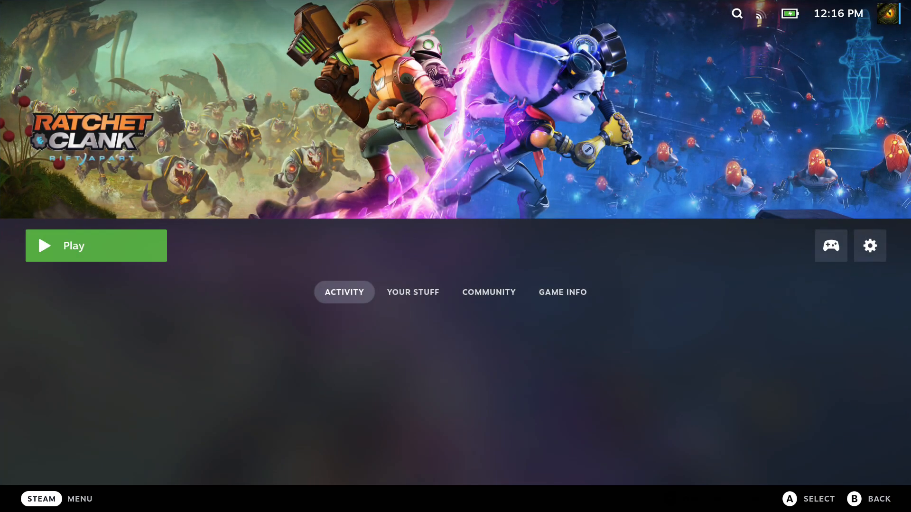
Step: Confirm the Switch Pro Controller shows Game's Built-In Gamepad Support, then launch Rift Apart
left_click(96, 245)
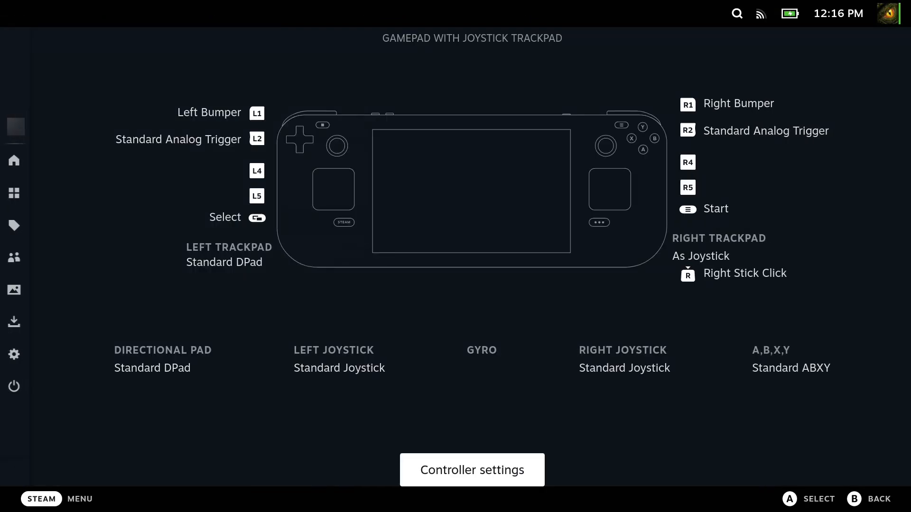
left_click(471, 470)
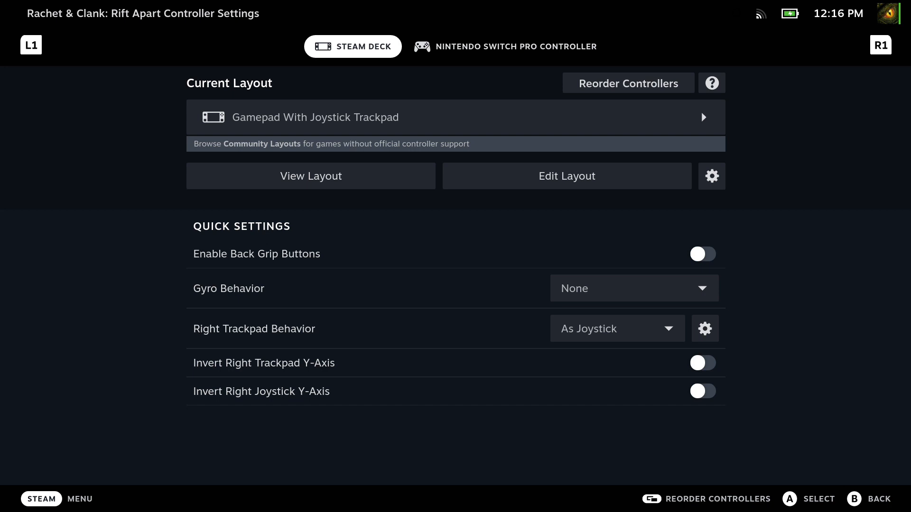
left_click(505, 47)
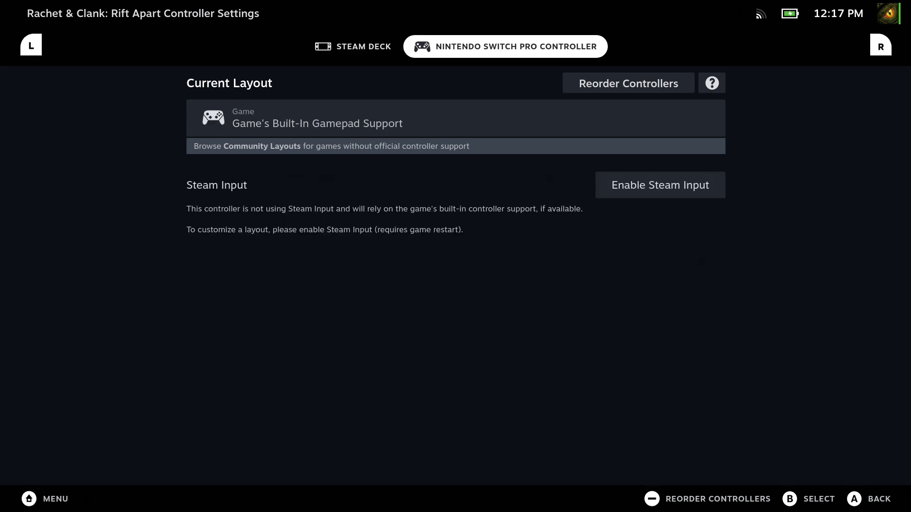
left_click(660, 185)
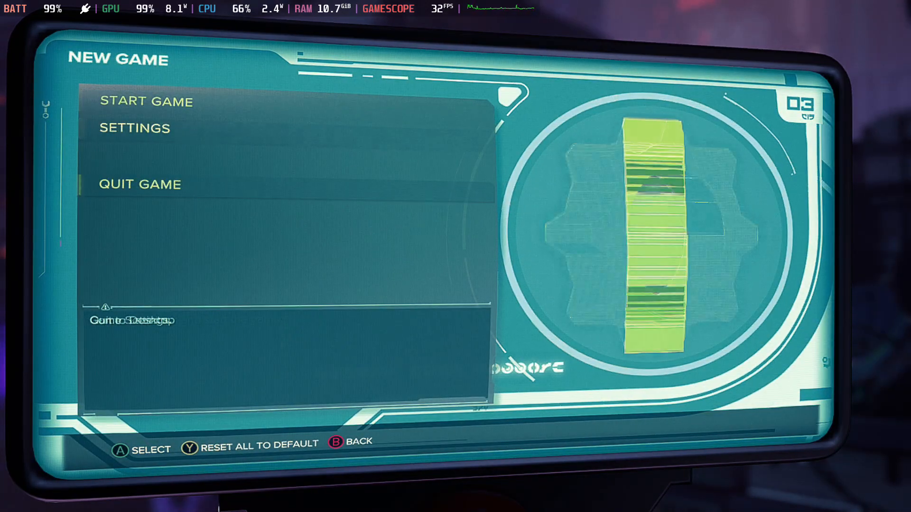
Step: Review Display and Graphics options (fullscreen 1280x720, FSR 2.1) and return to the Settings menu
left_click(146, 101)
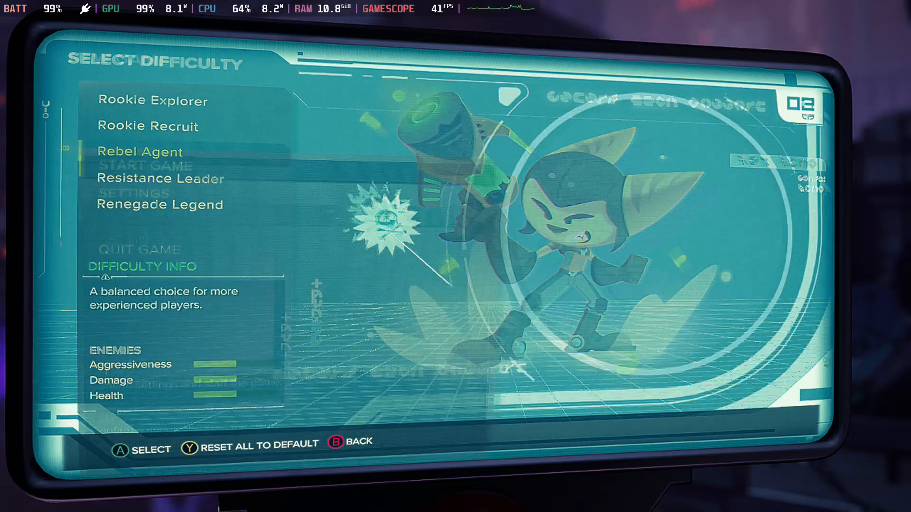
key("B")
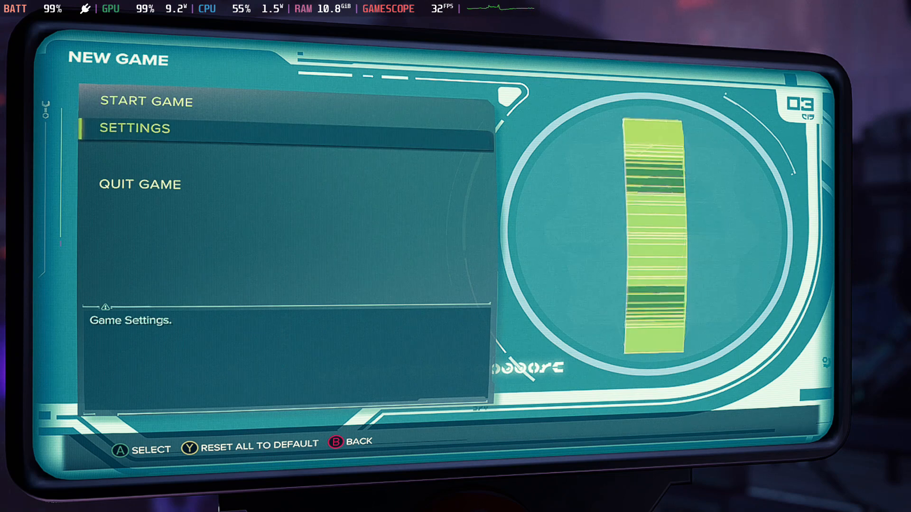
left_click(147, 101)
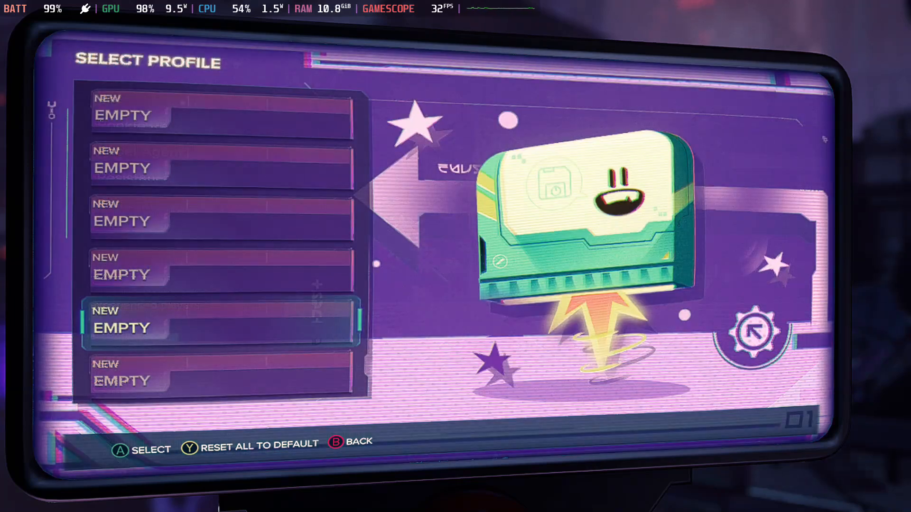
key("down")
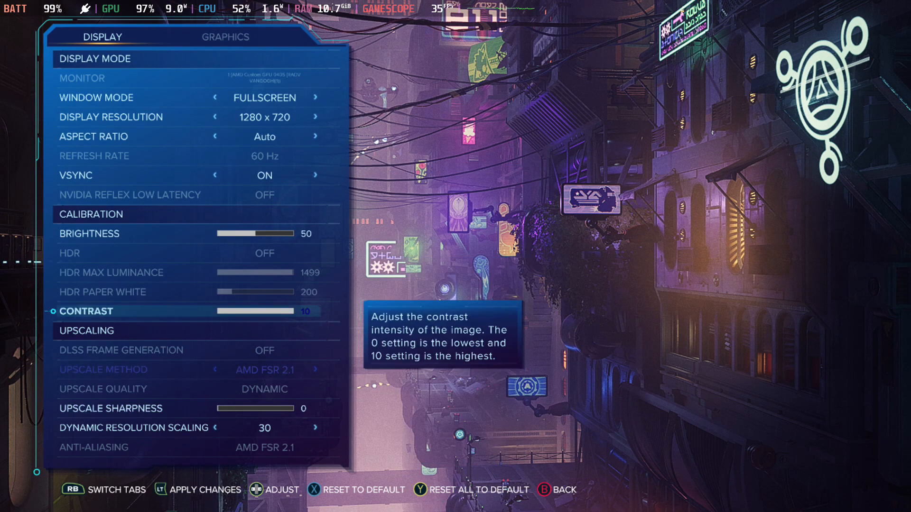
scroll("down", 3)
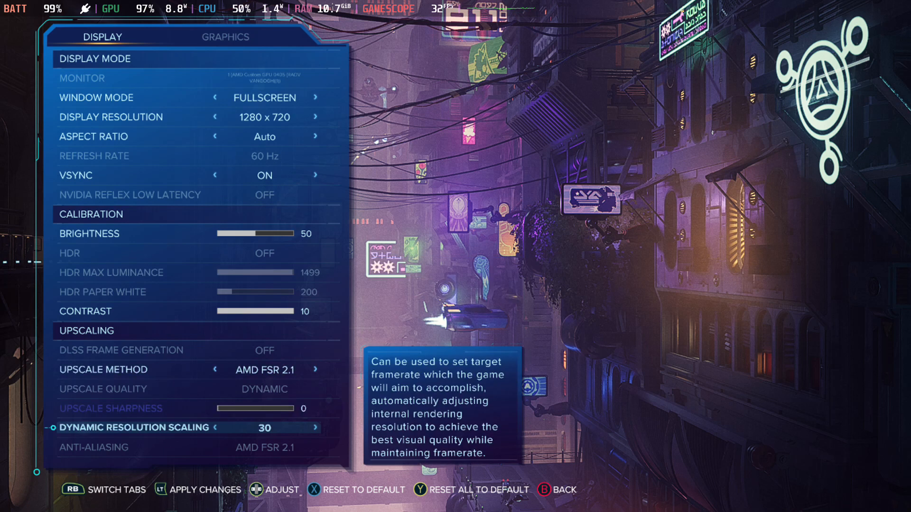
key("up")
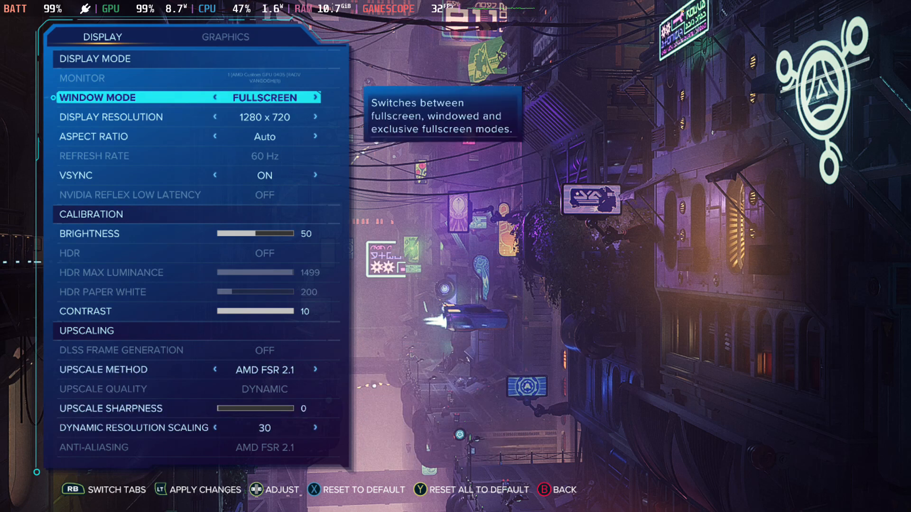
key("B")
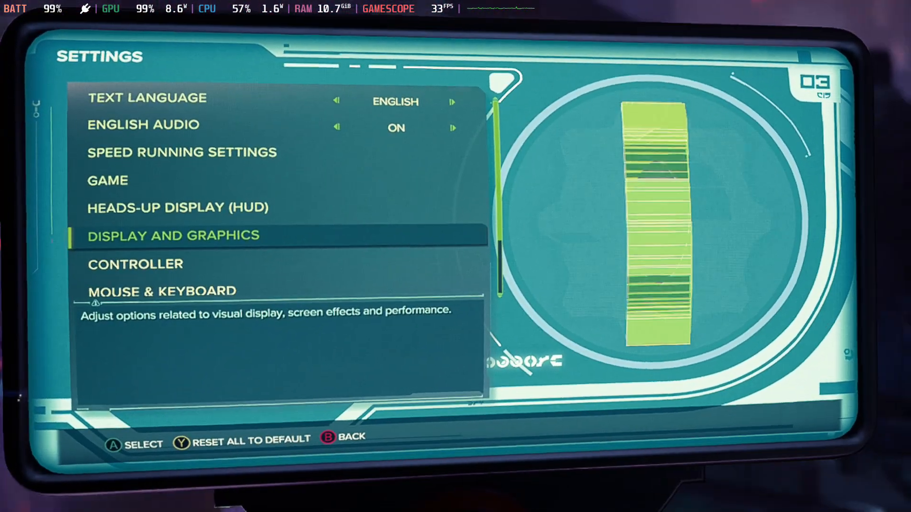
key("Down")
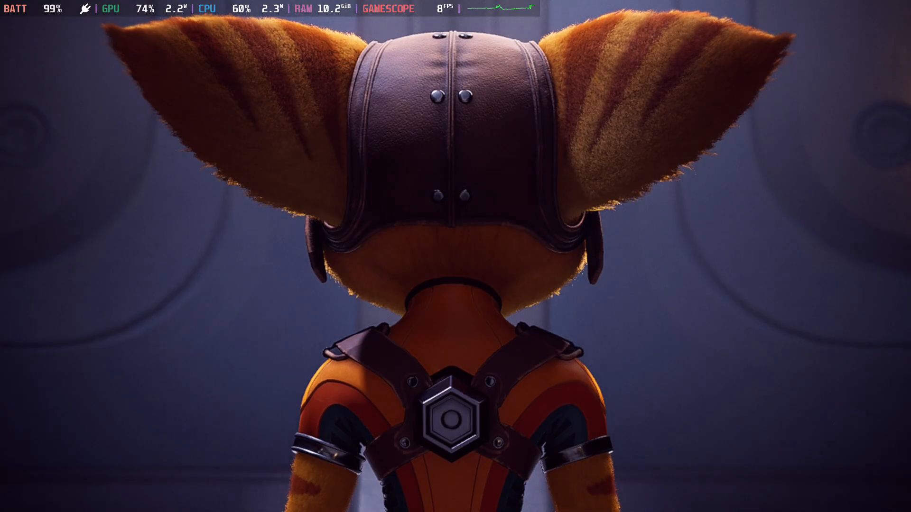
Step: Pause the opening cutscene and confirm Skip Cinematic
key("Escape")
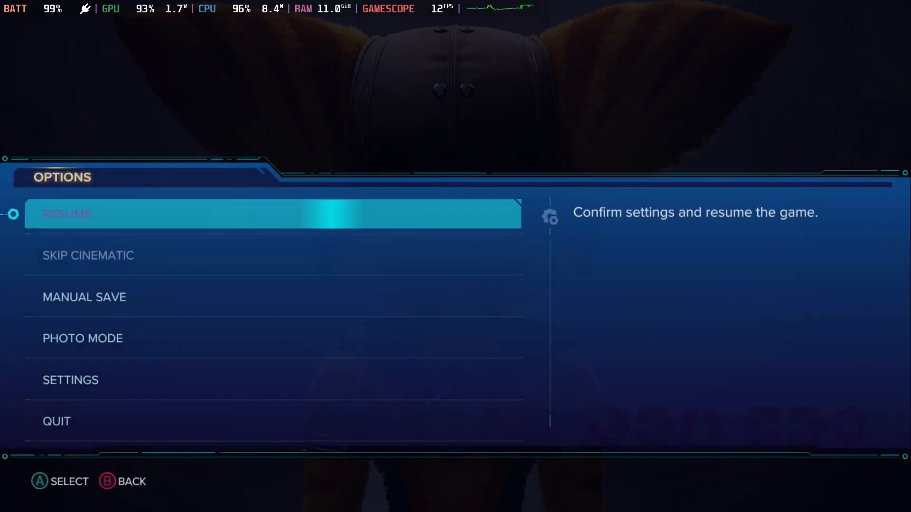
left_click(88, 255)
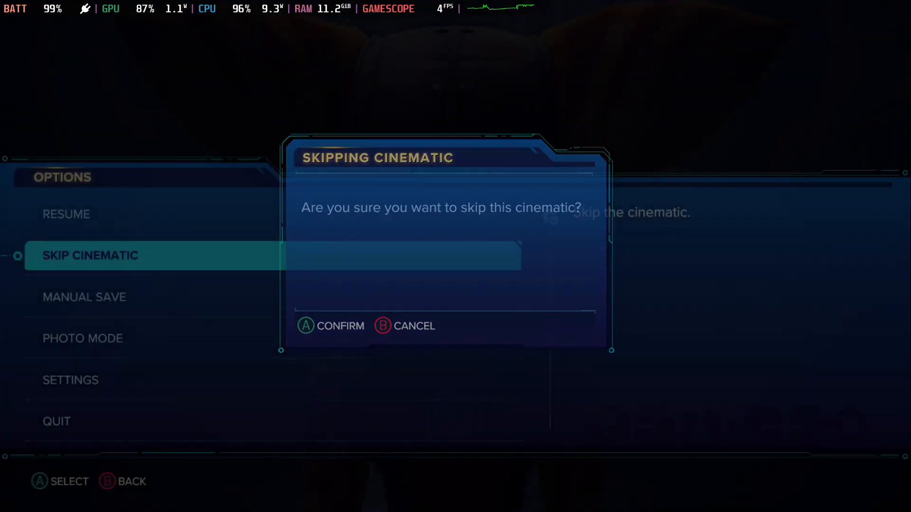
left_click(340, 326)
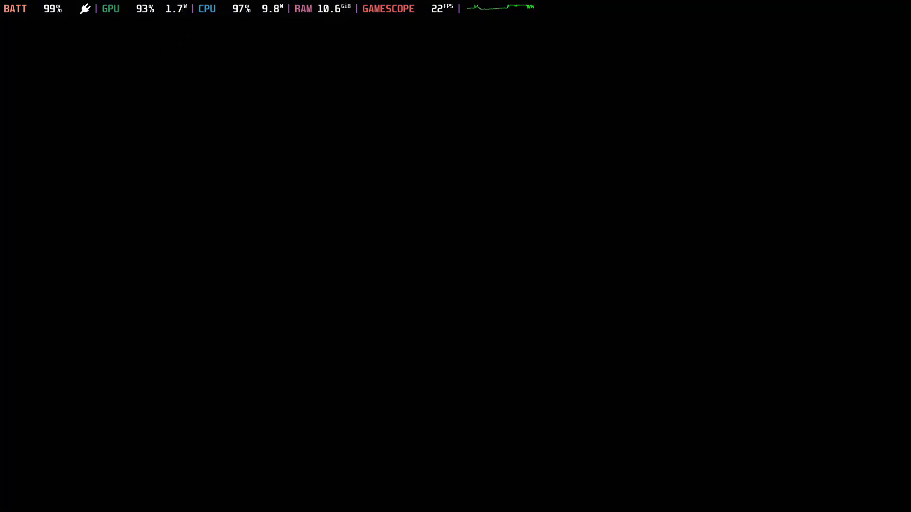